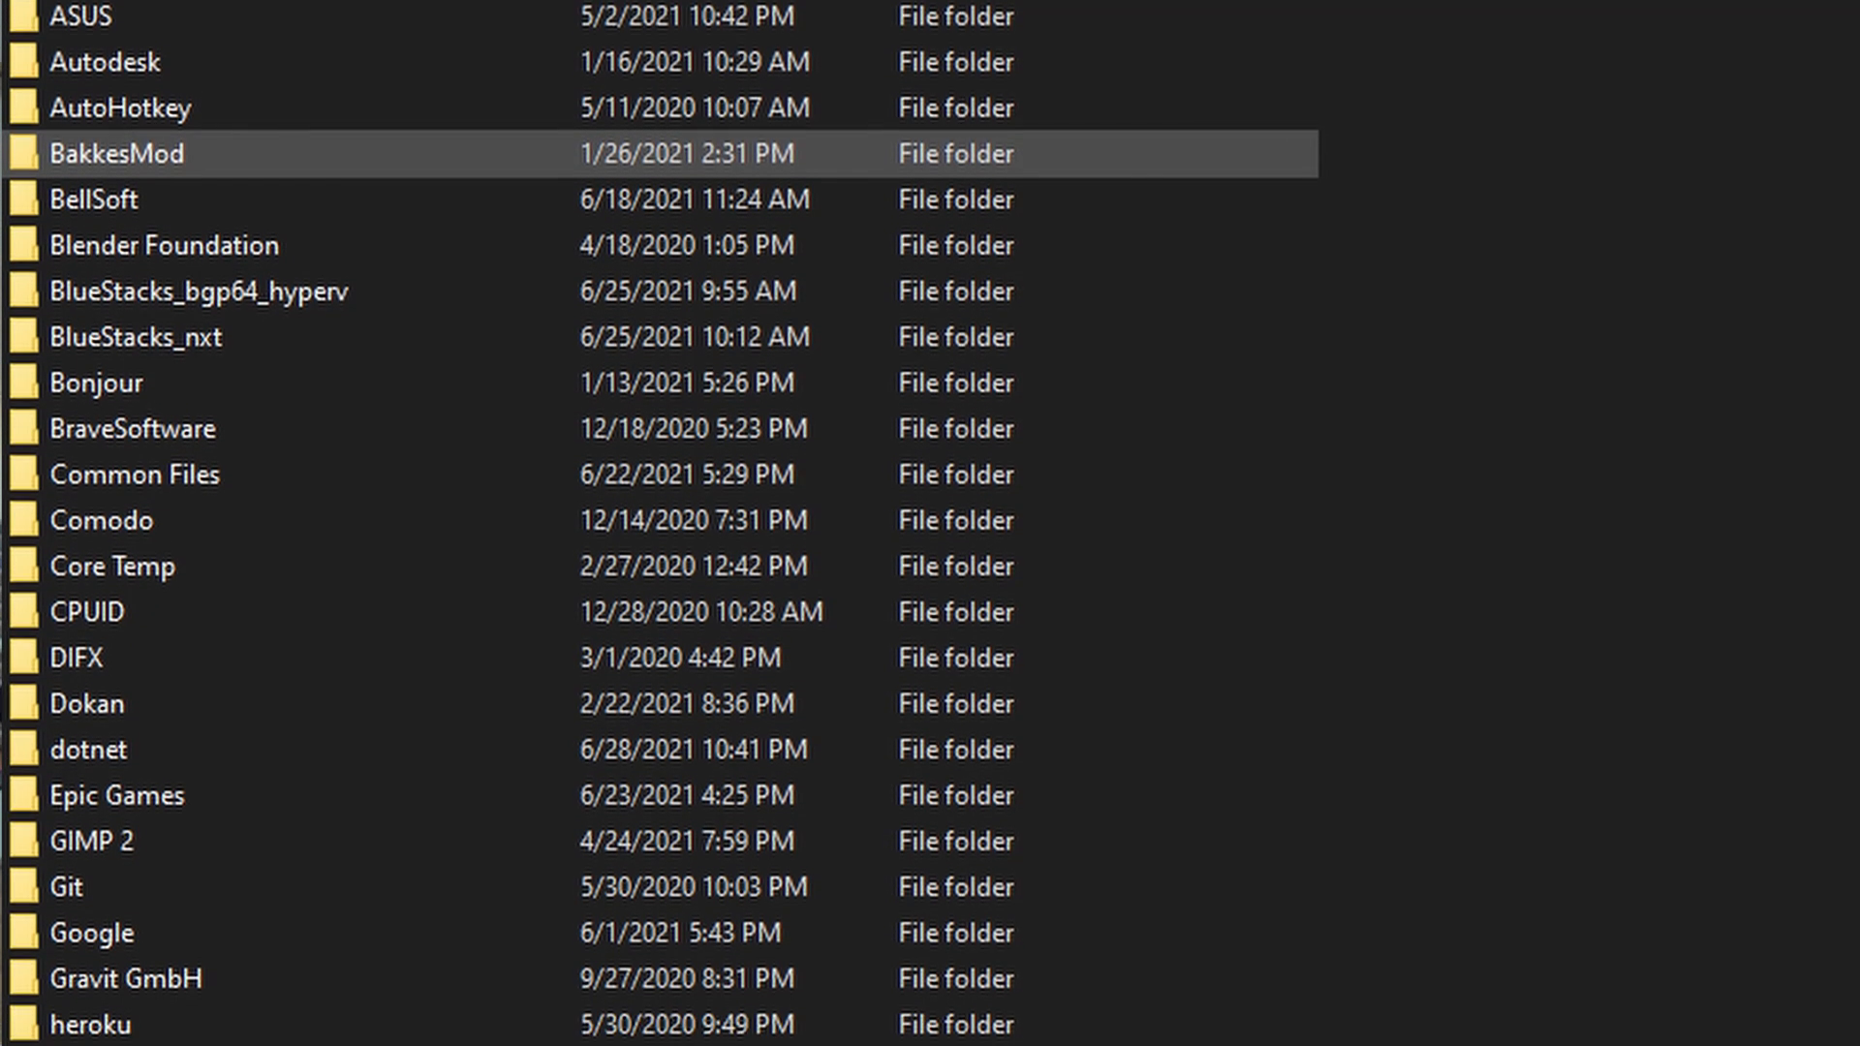
Search the Workshop for 'summer night' and select the first result
scroll(down, 3)
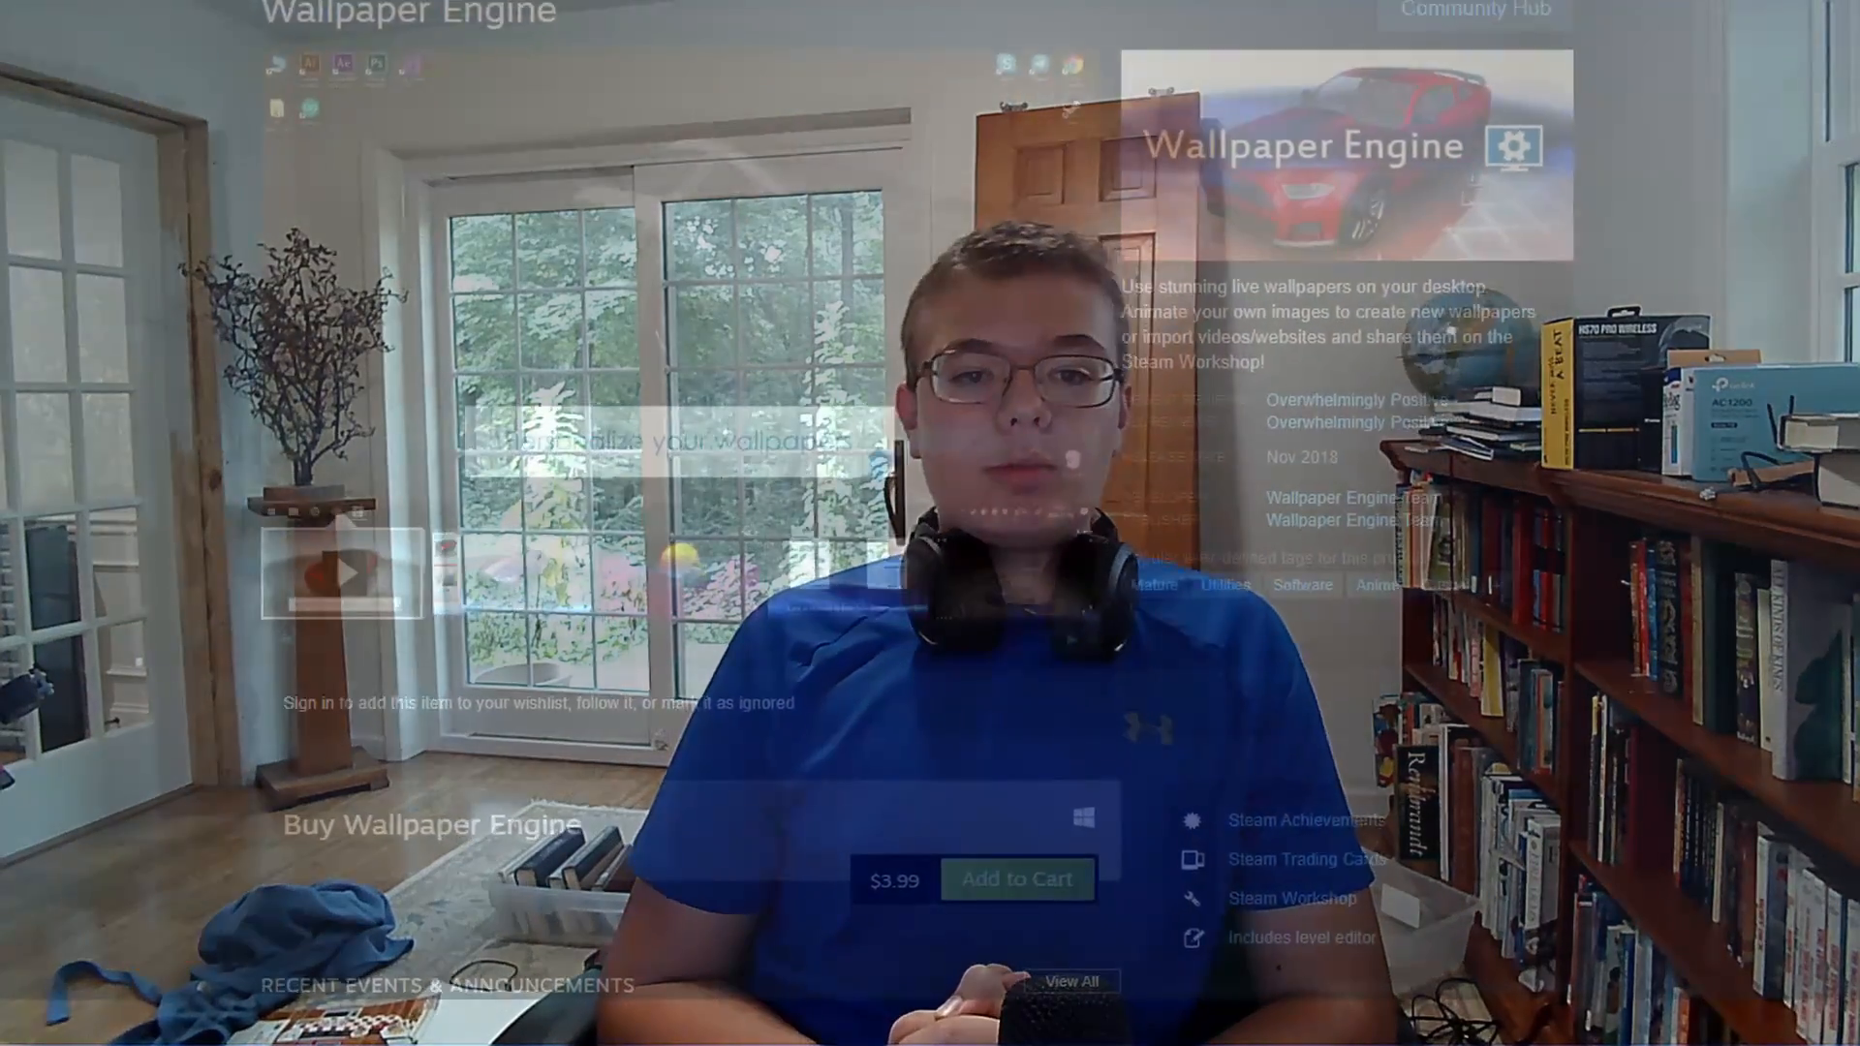
scroll(down, 3)
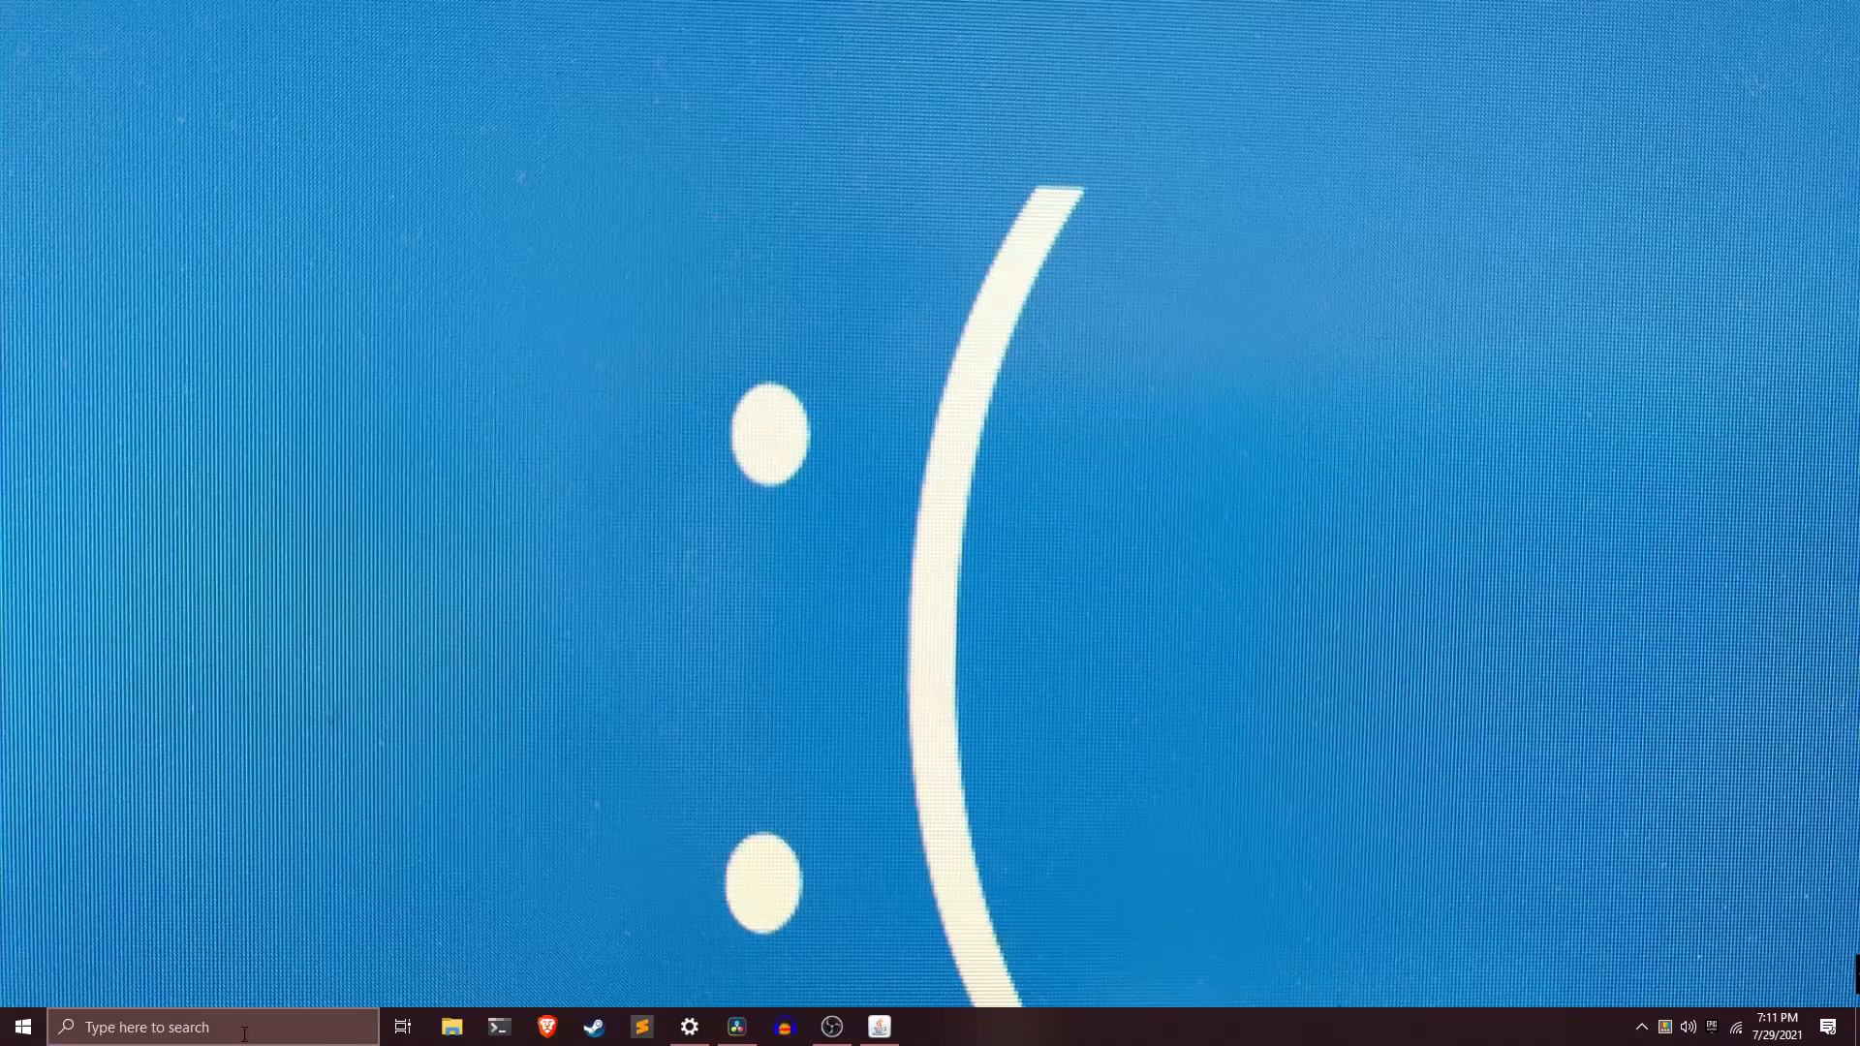
click(1642, 1026)
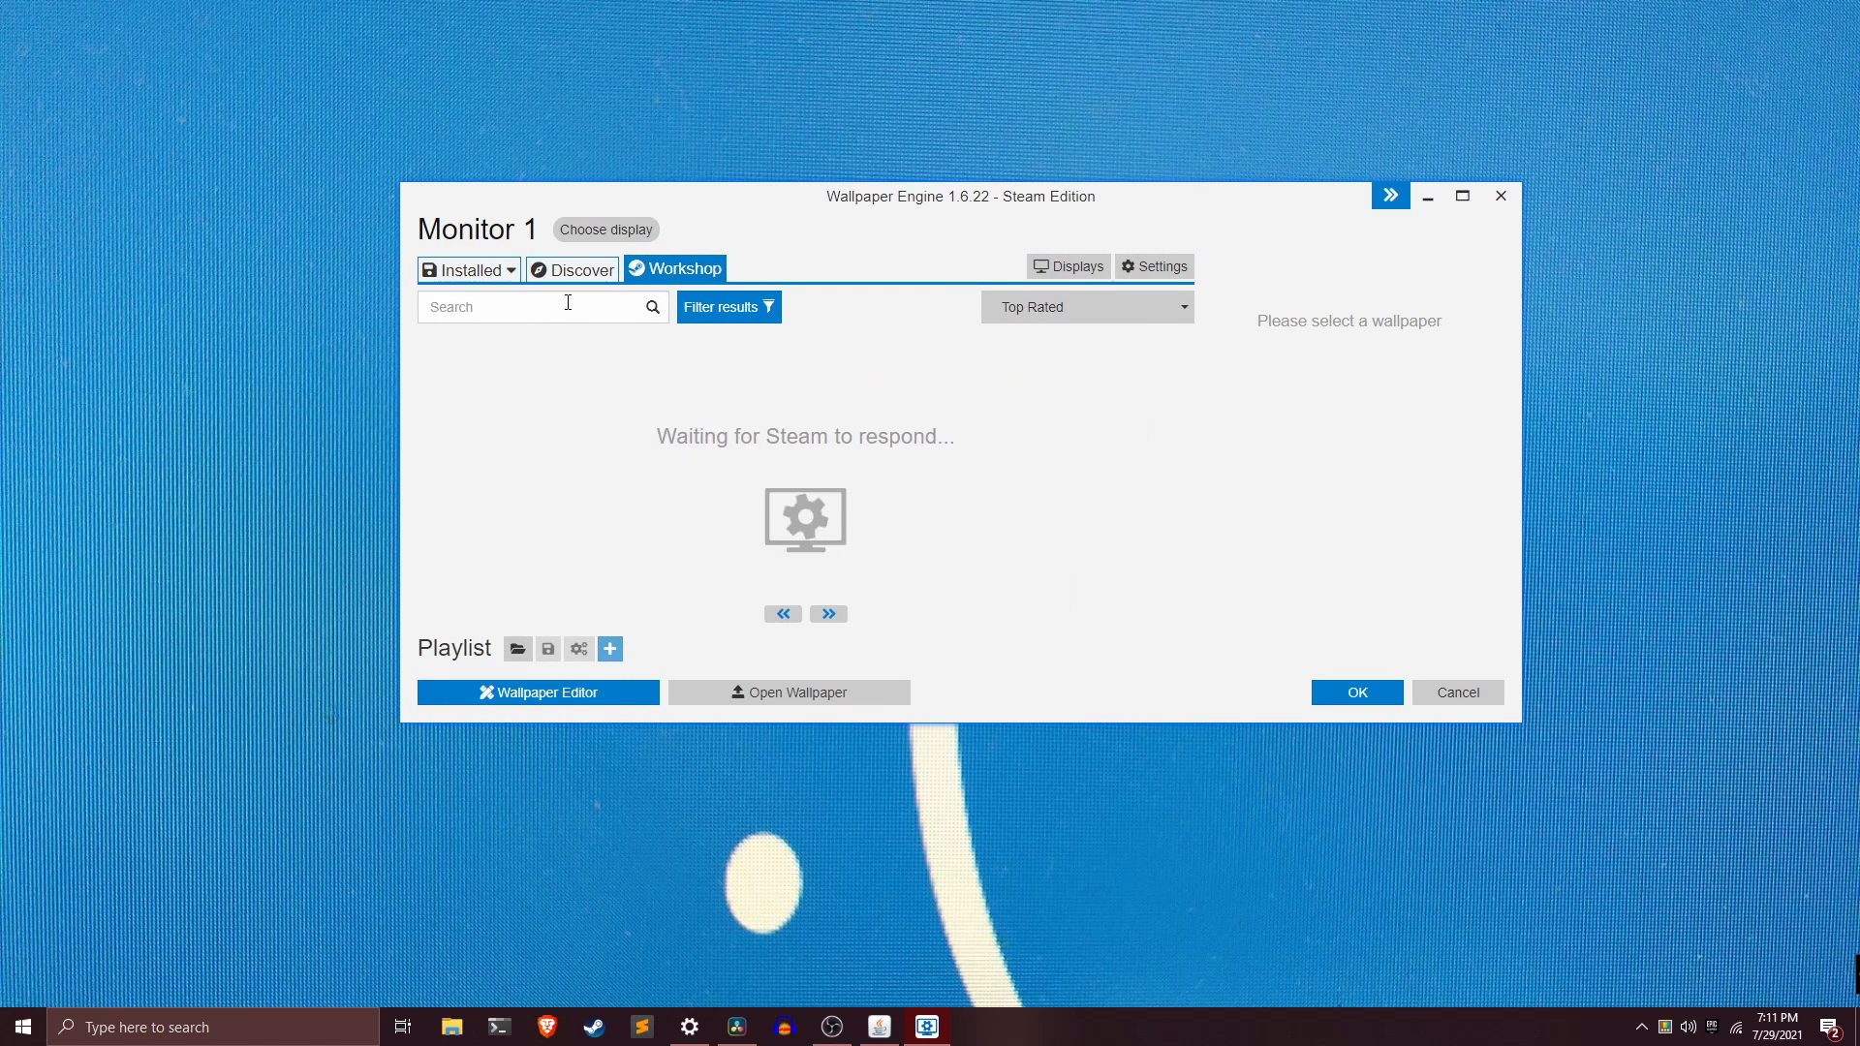
text(summer night)
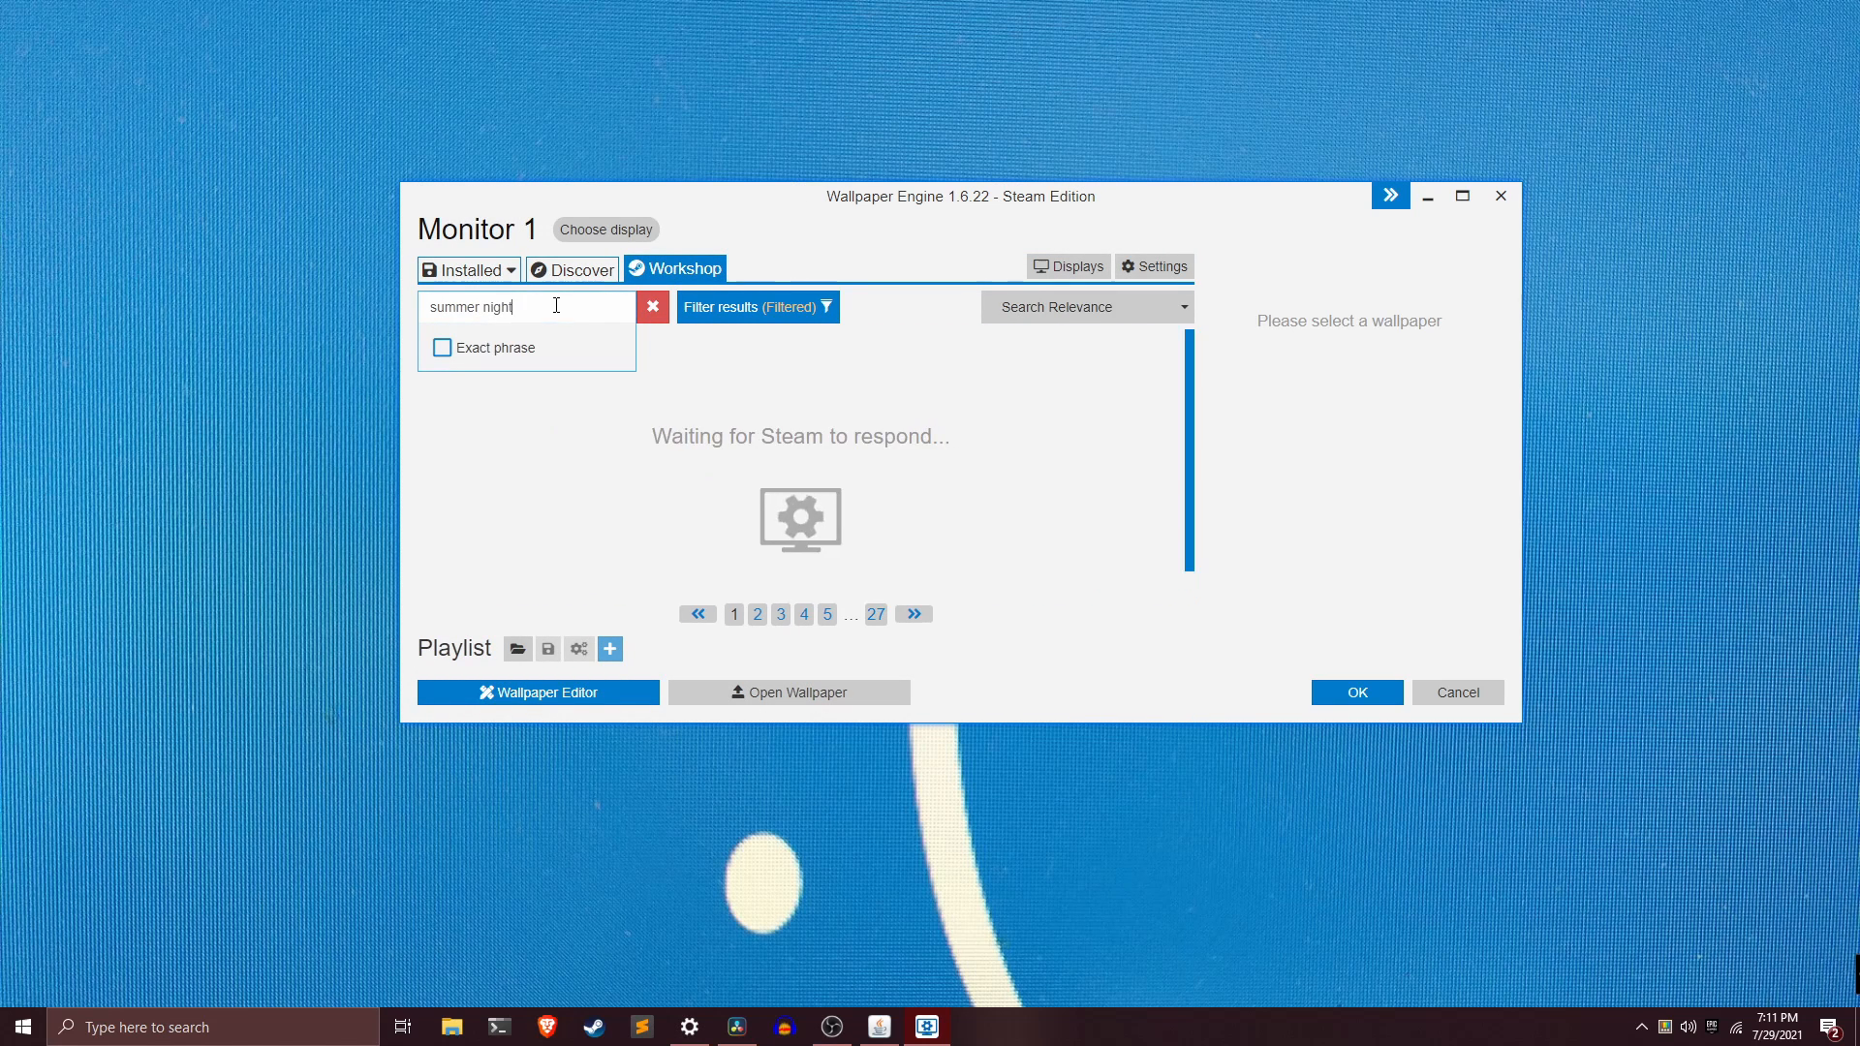
click(491, 403)
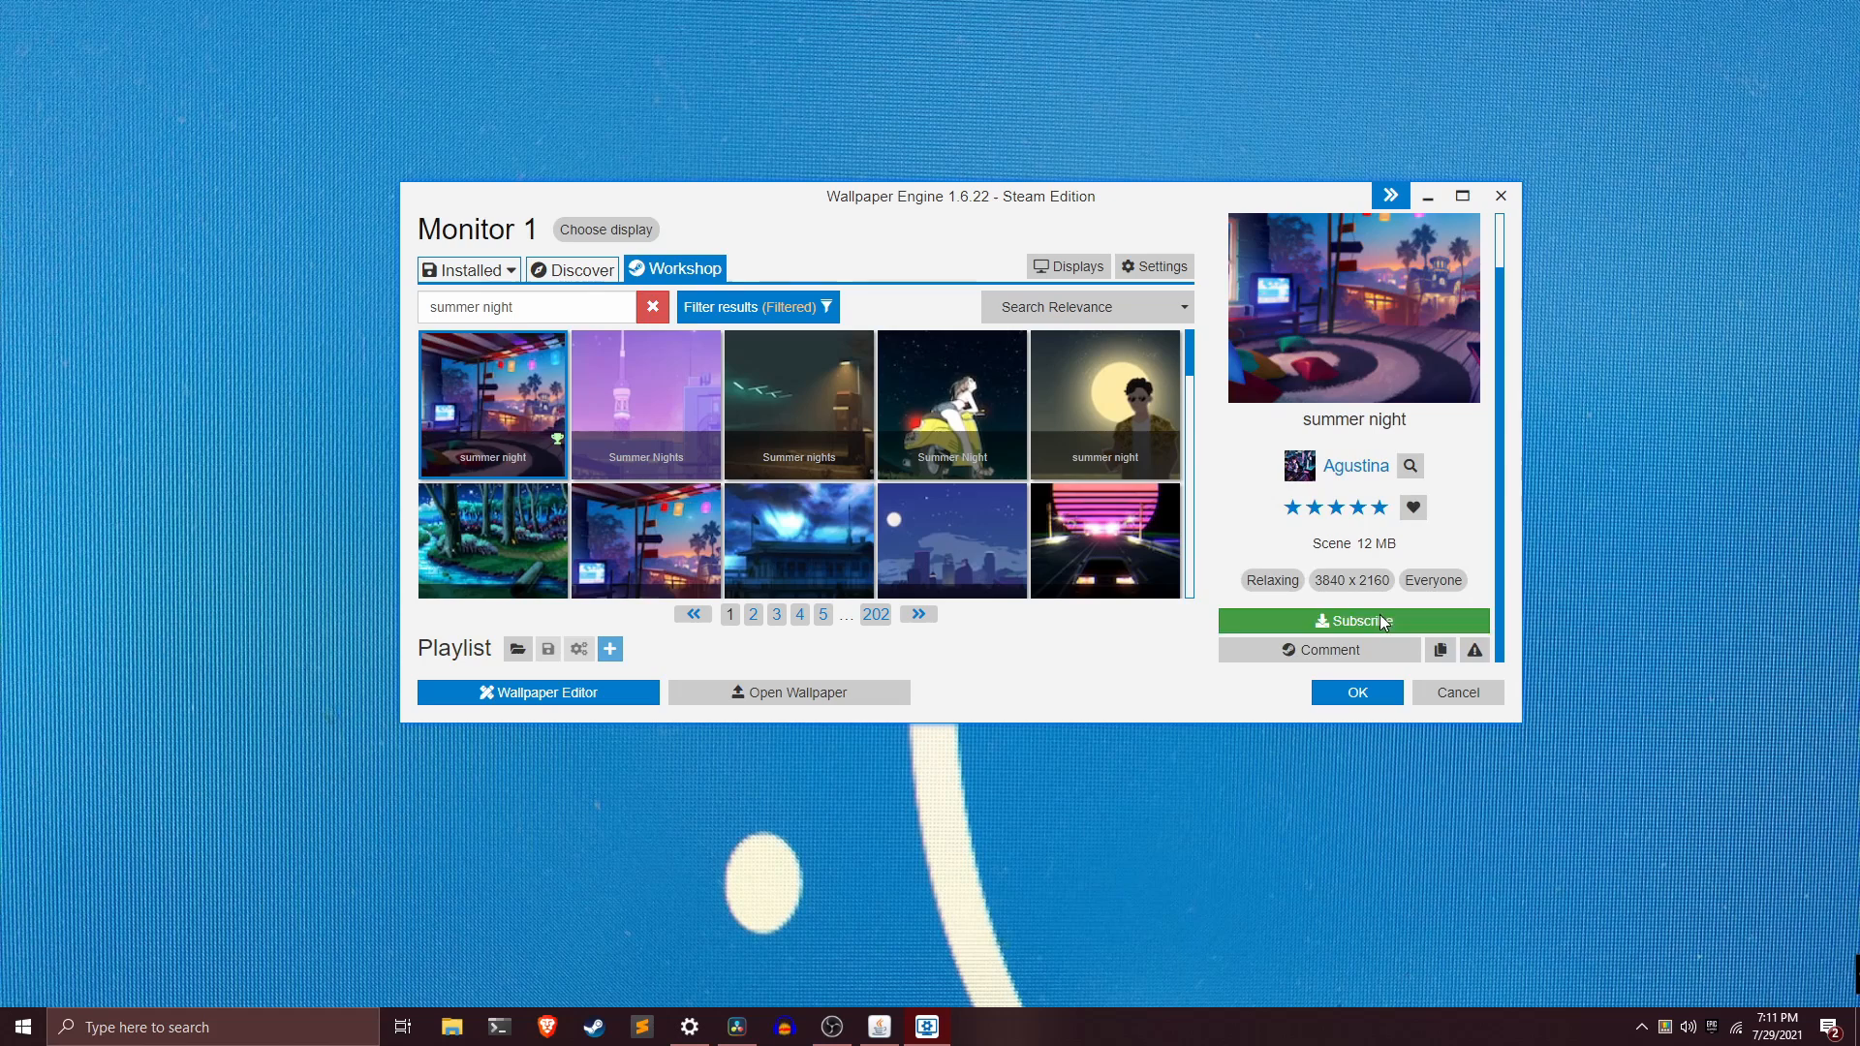
Subscribe to the summer night wallpaper and configure it from the installed wallpapers
click(1352, 620)
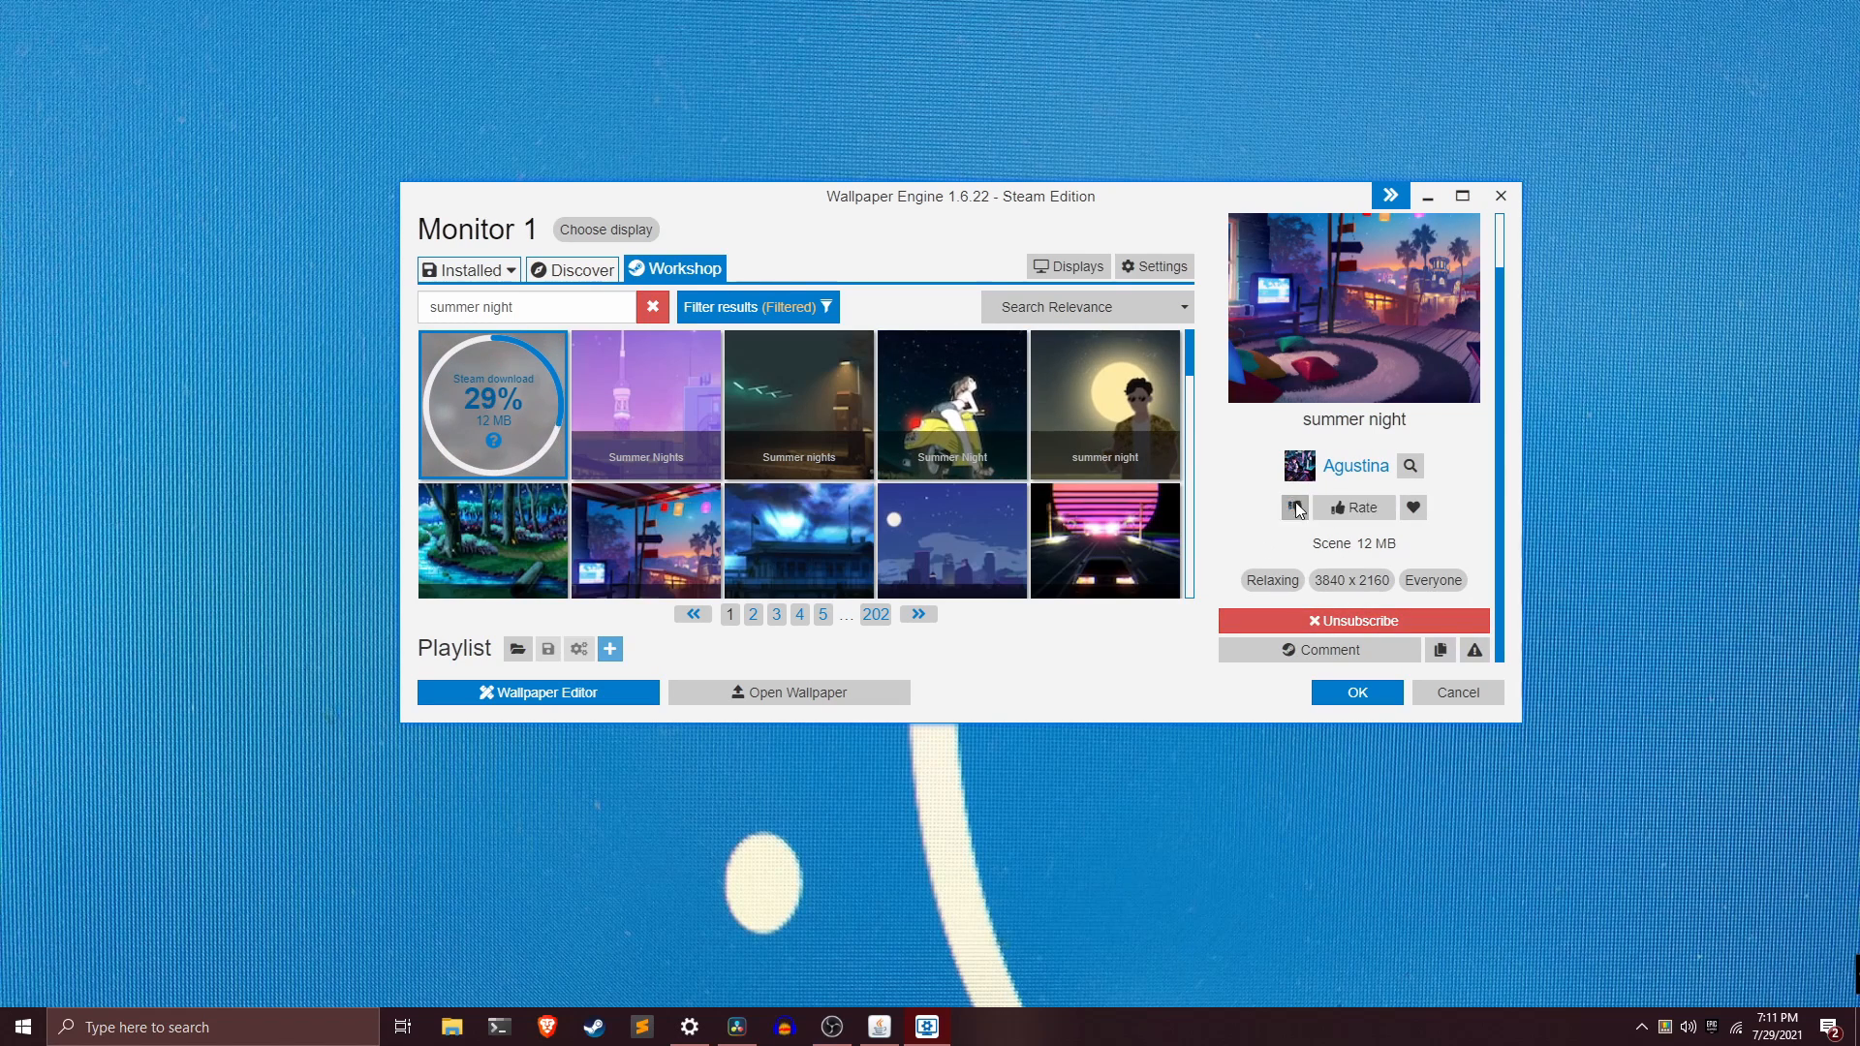
click(466, 269)
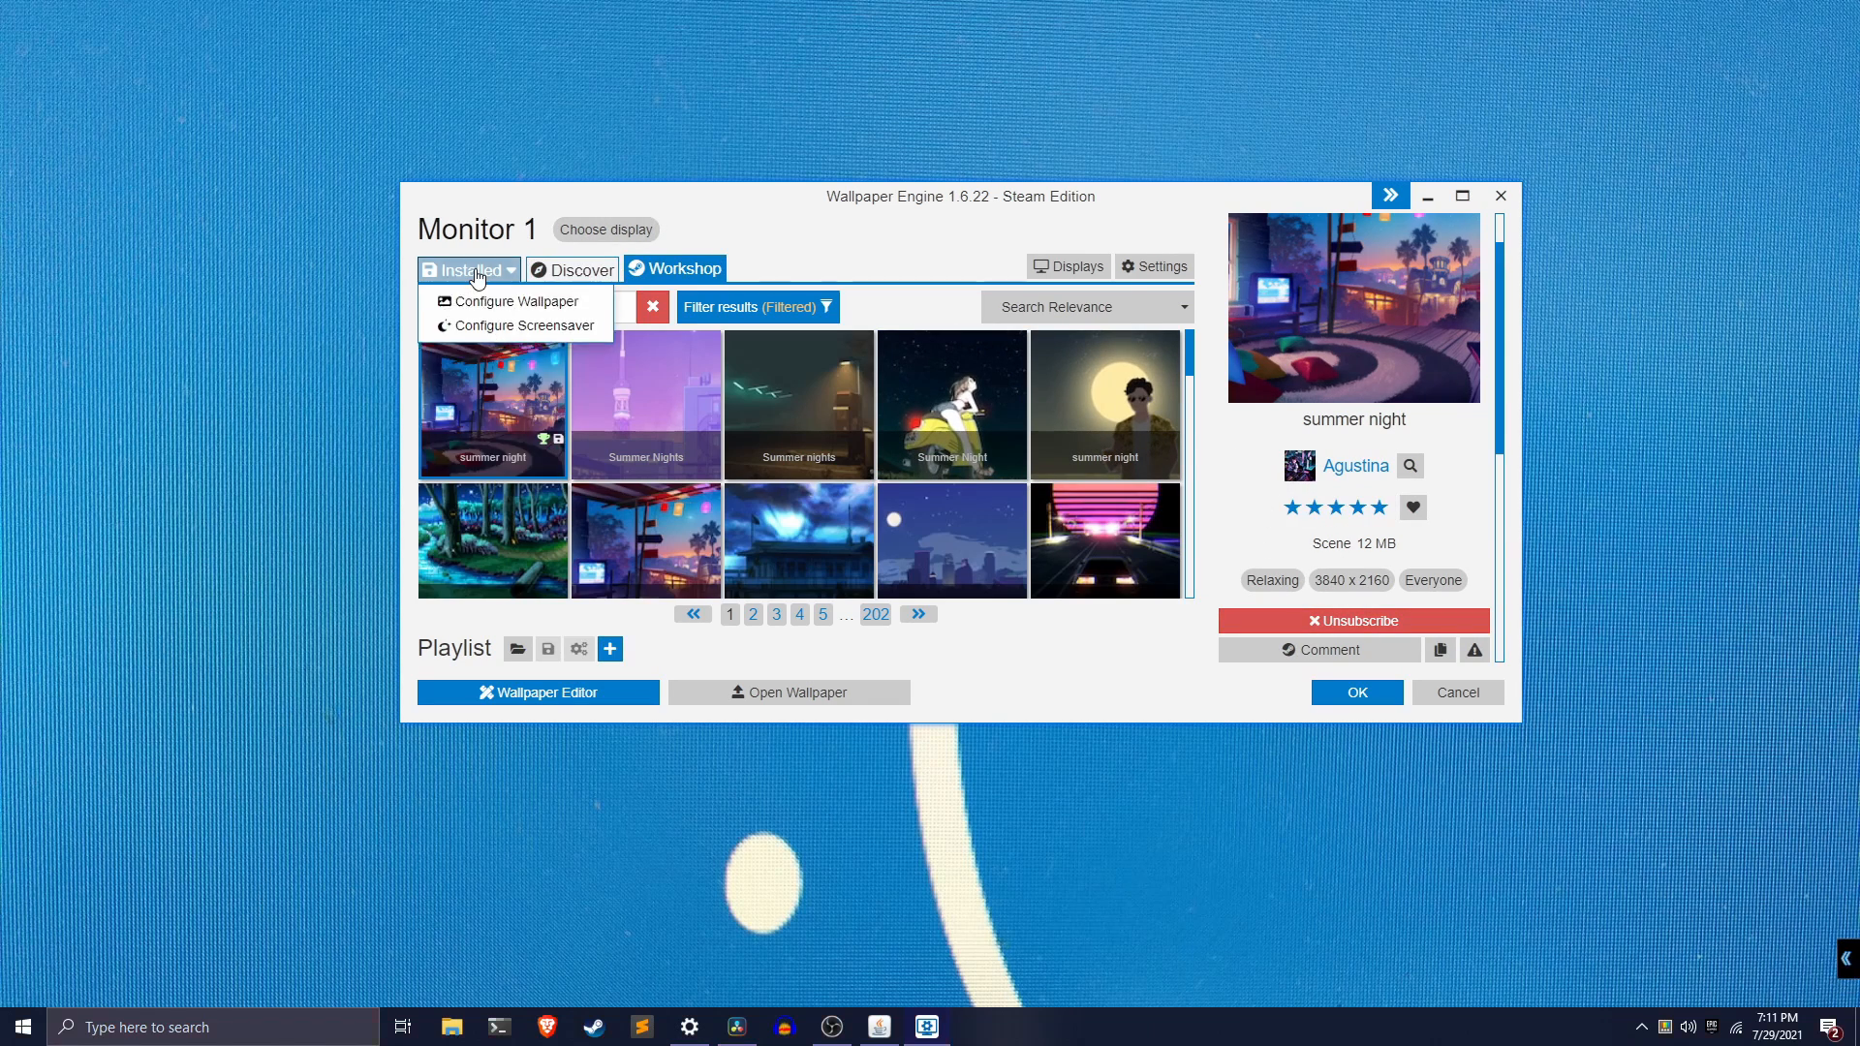
click(1151, 265)
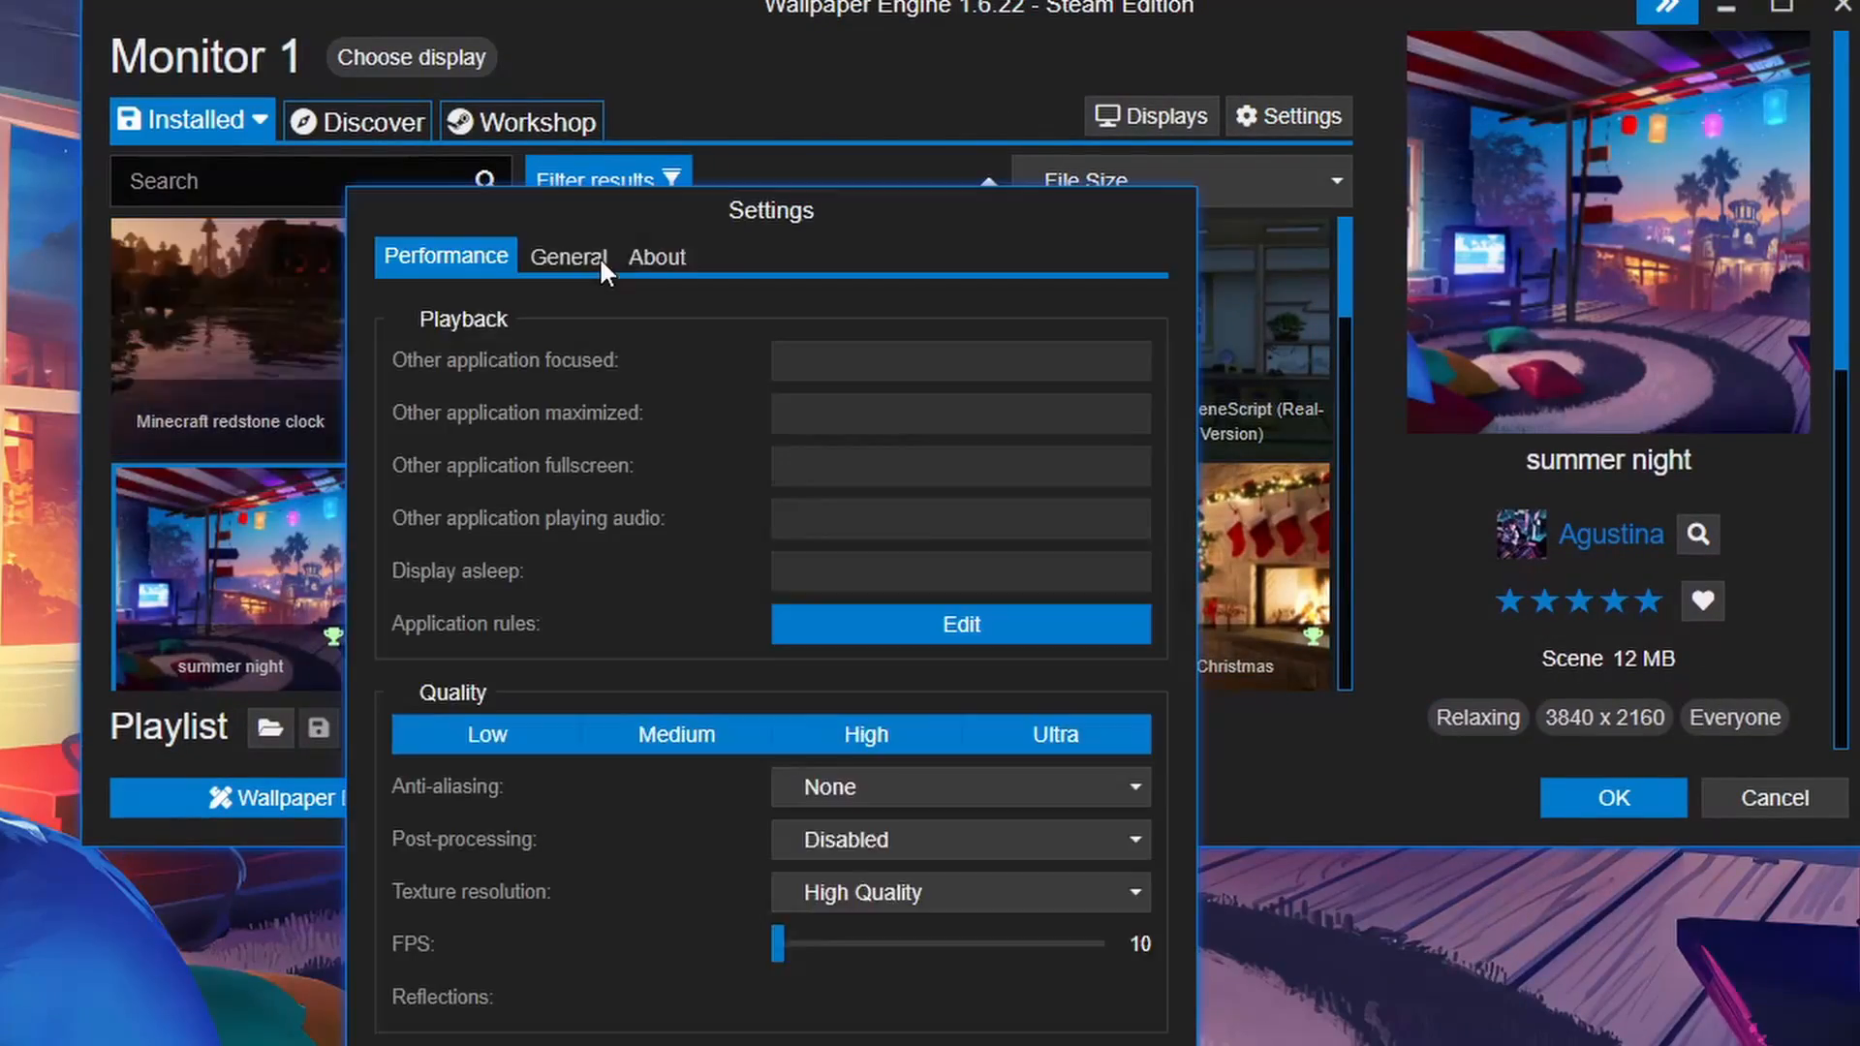
Switch Wallpaper Engine settings from performance to the General options
click(568, 255)
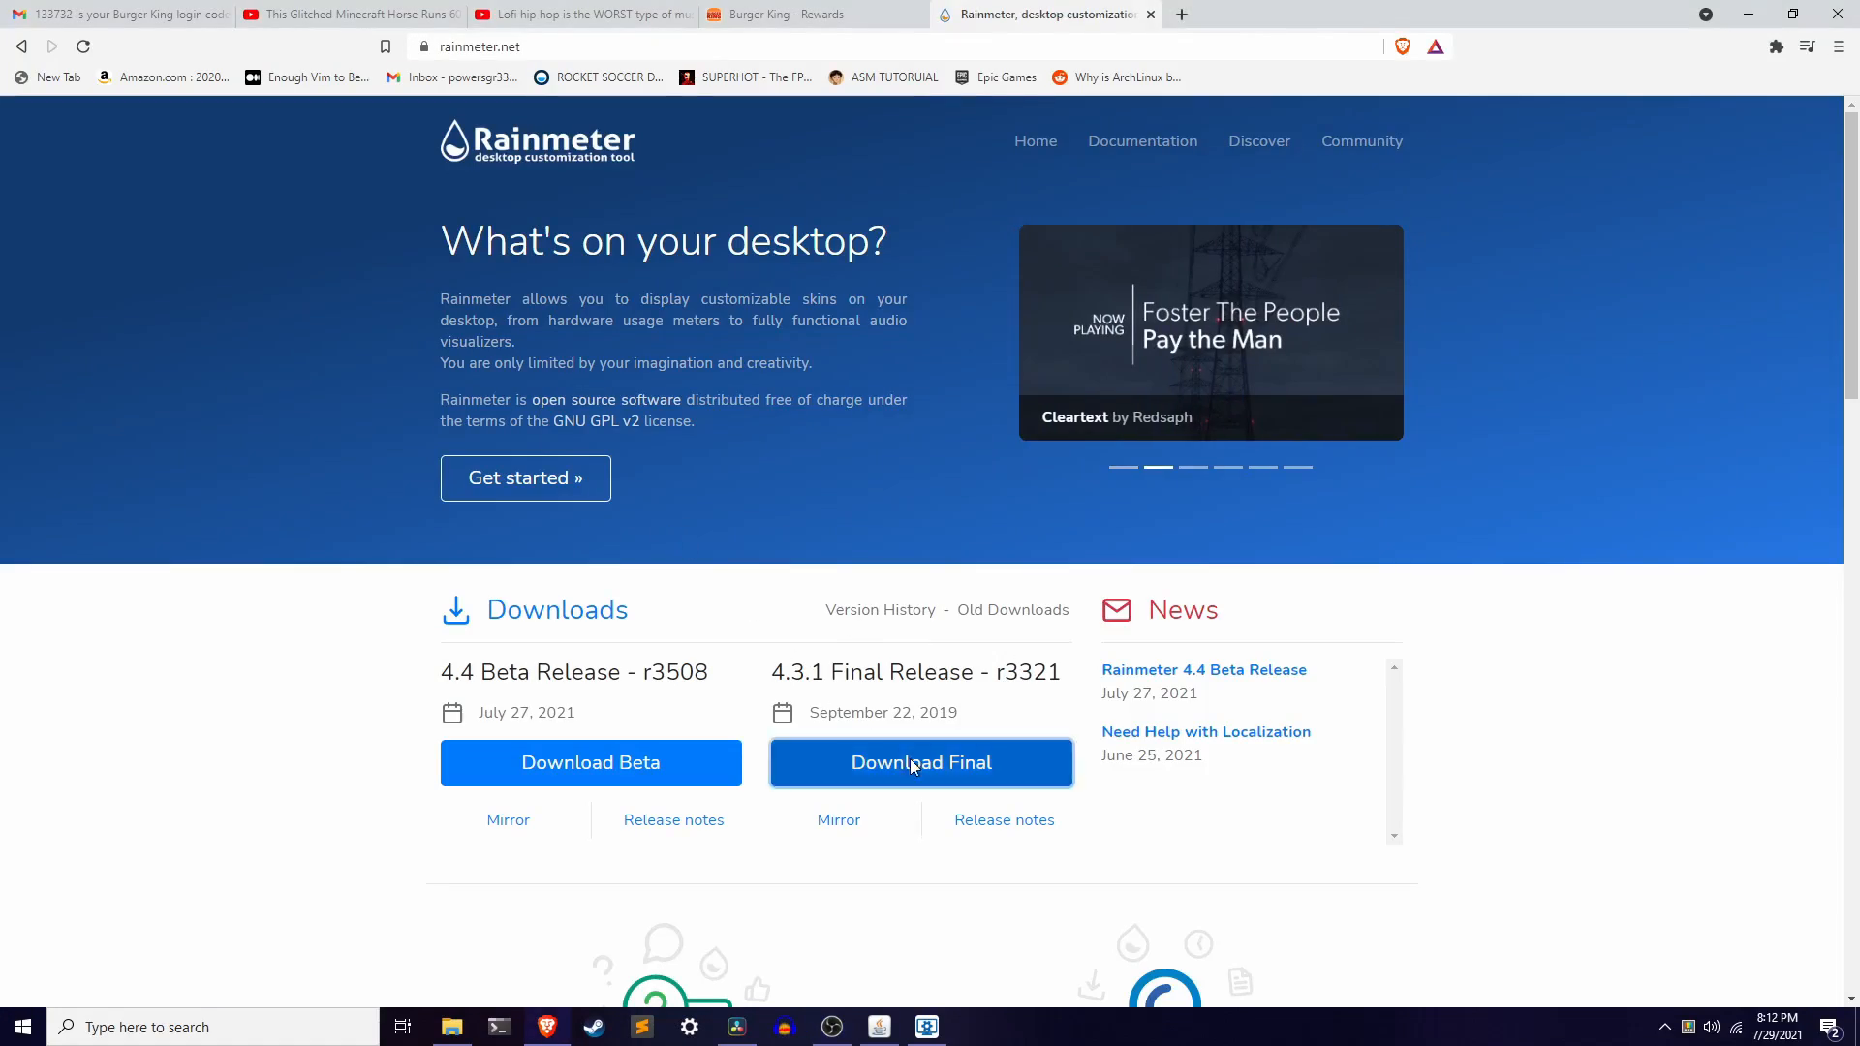
Download the Rainmeter 4.3.1 Final Release from rainmeter.net
click(920, 763)
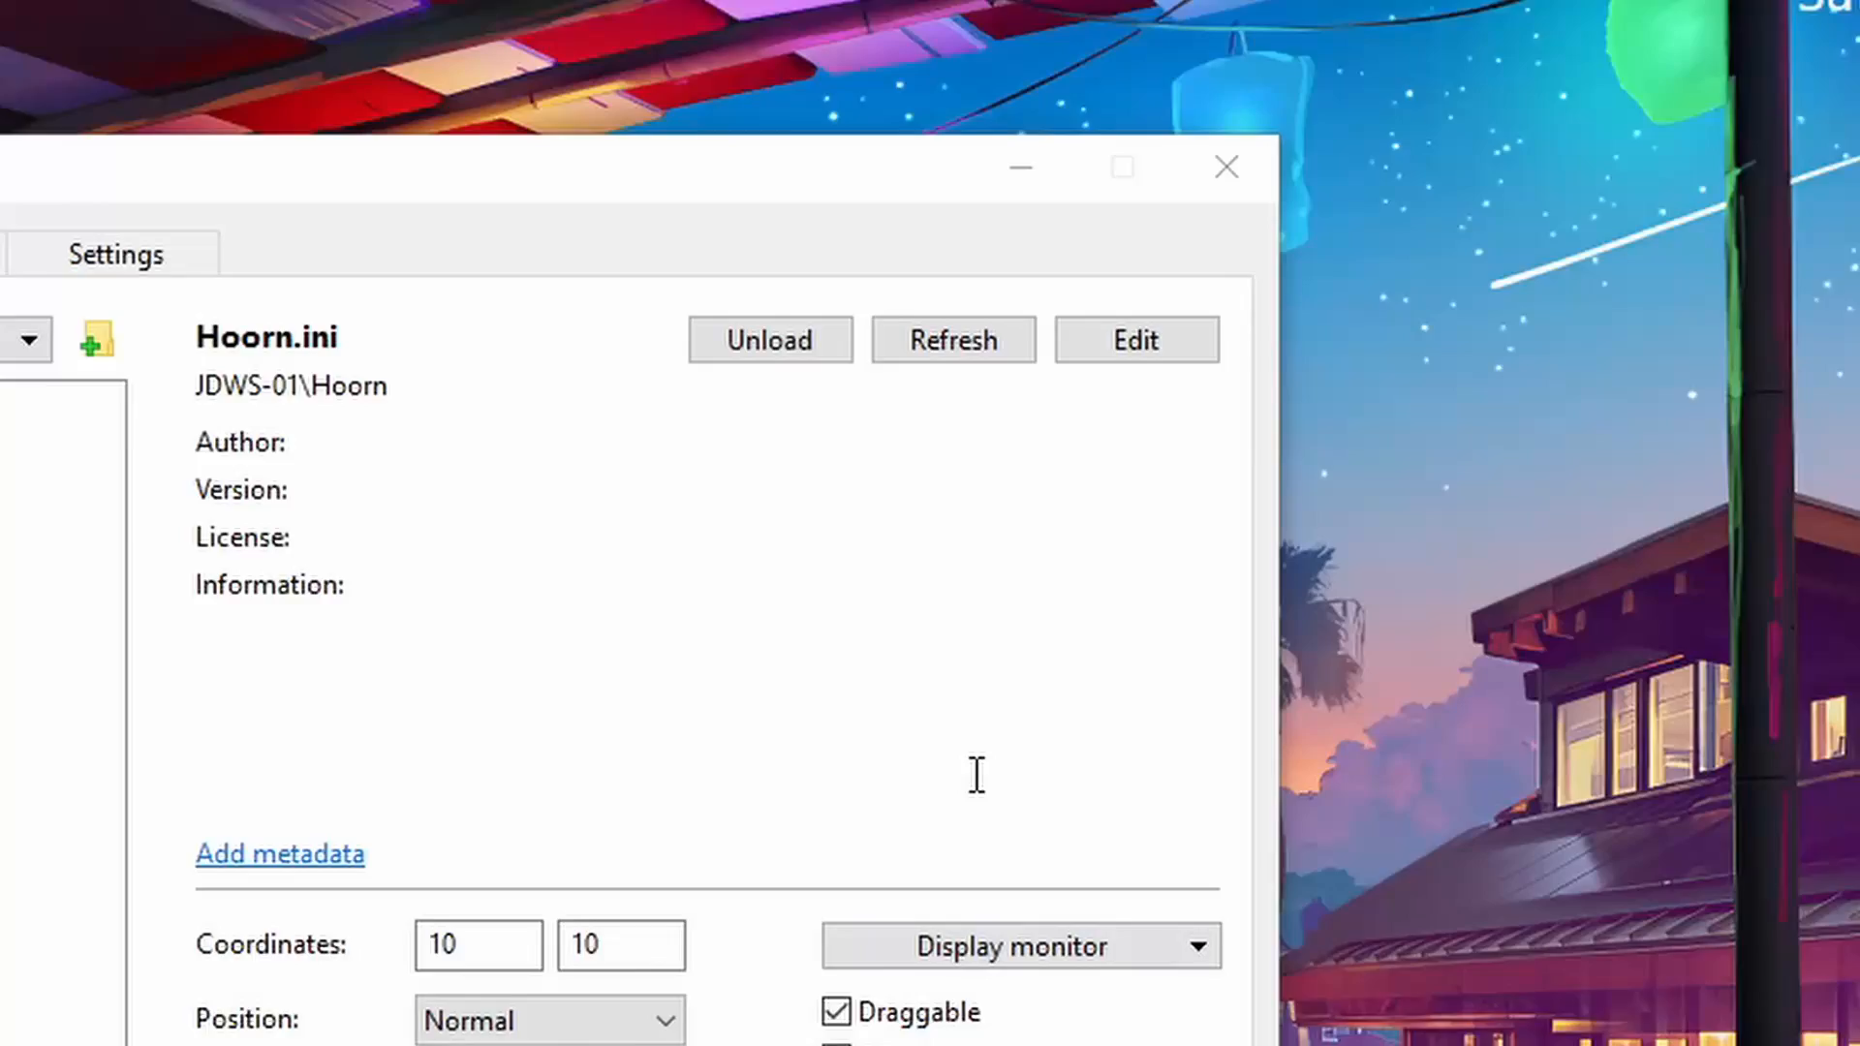
Open Hoorn.ini in the text editor and scroll through its code
click(1135, 340)
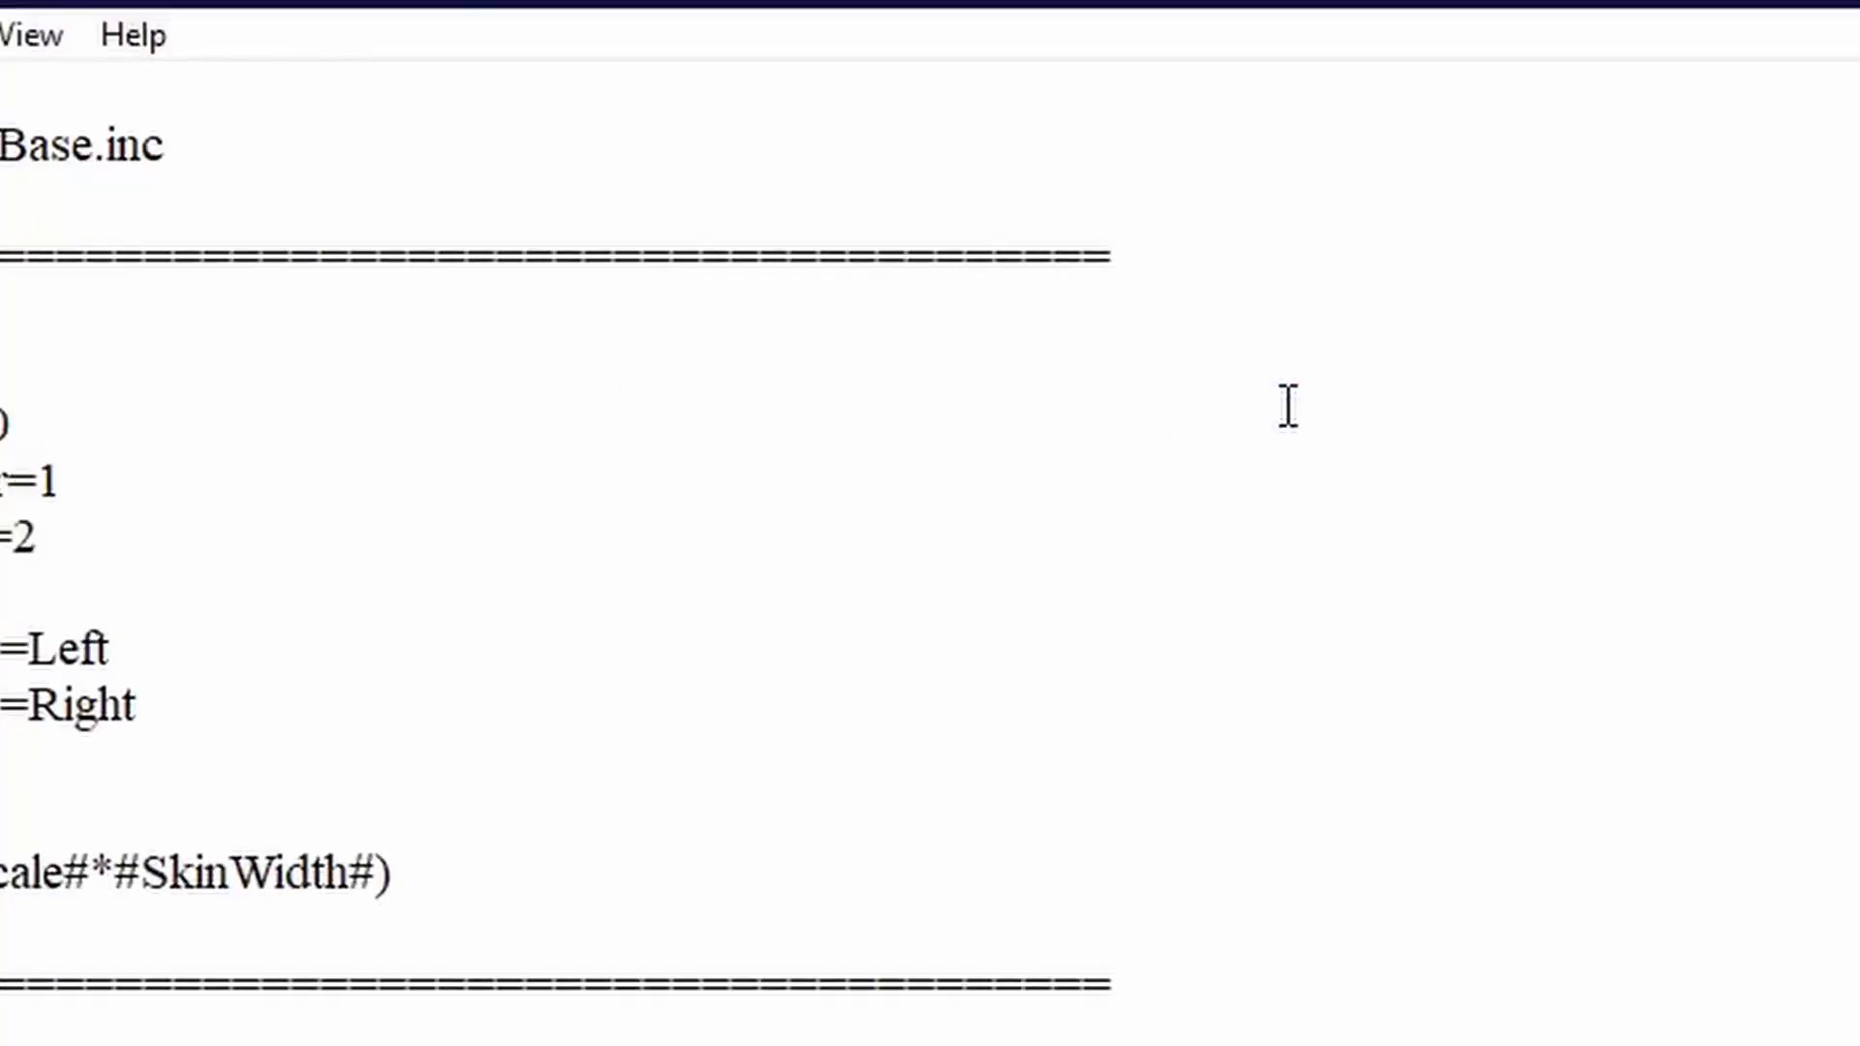
scroll(down, 3)
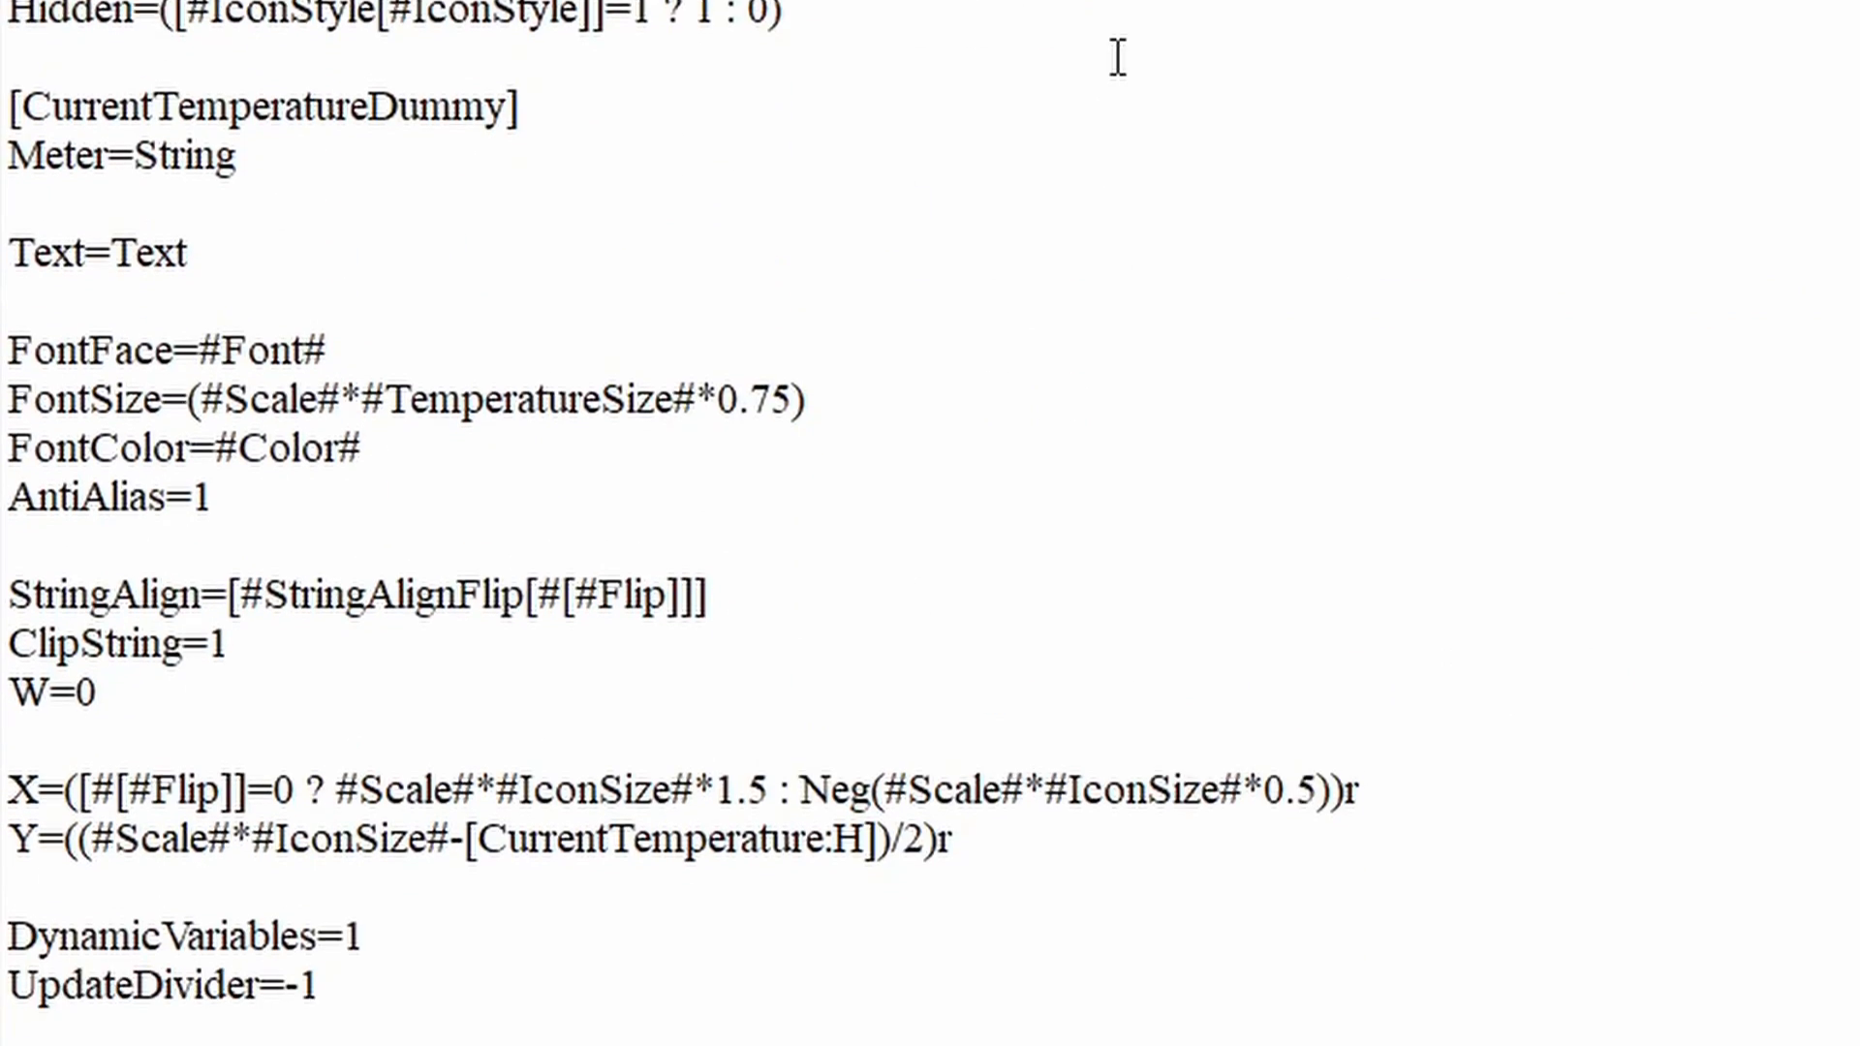
scroll(down, 3)
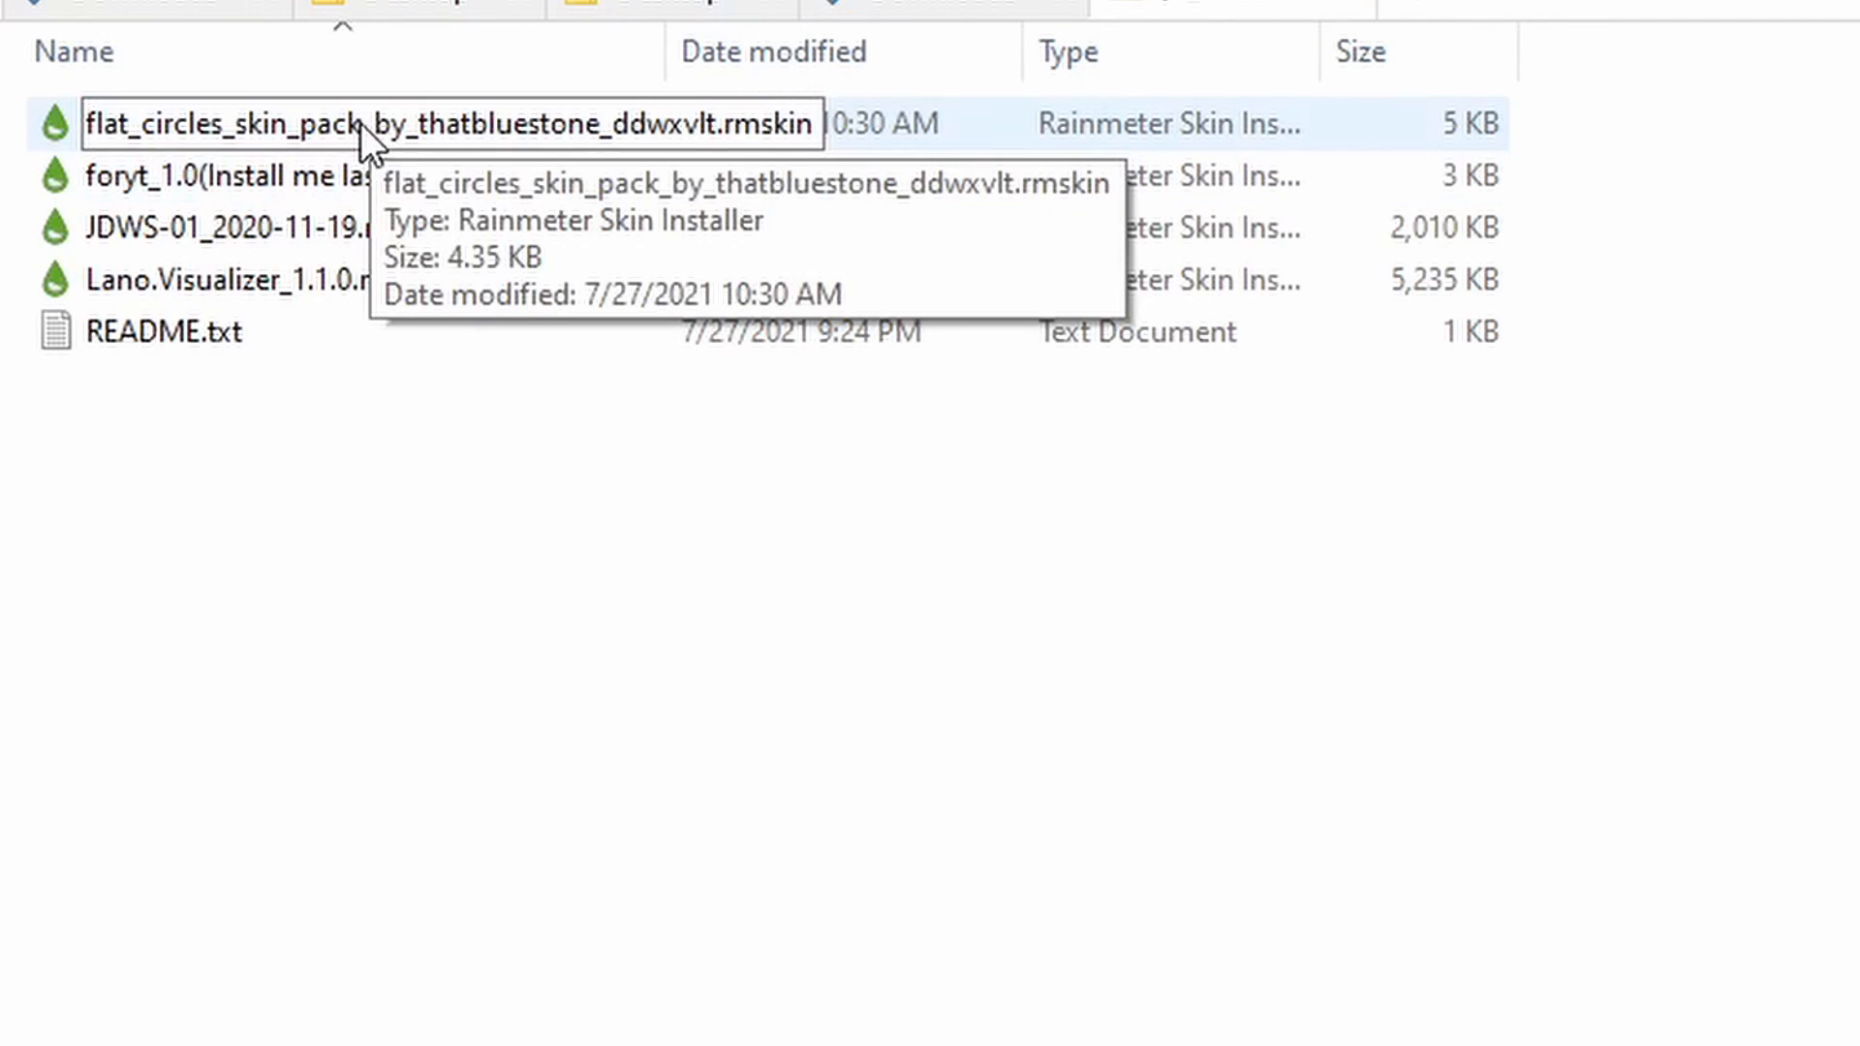
Run the flat_circles_skin_pack_by_thatbluestone_ddwxvlt.rmskin installer
double_click(439, 123)
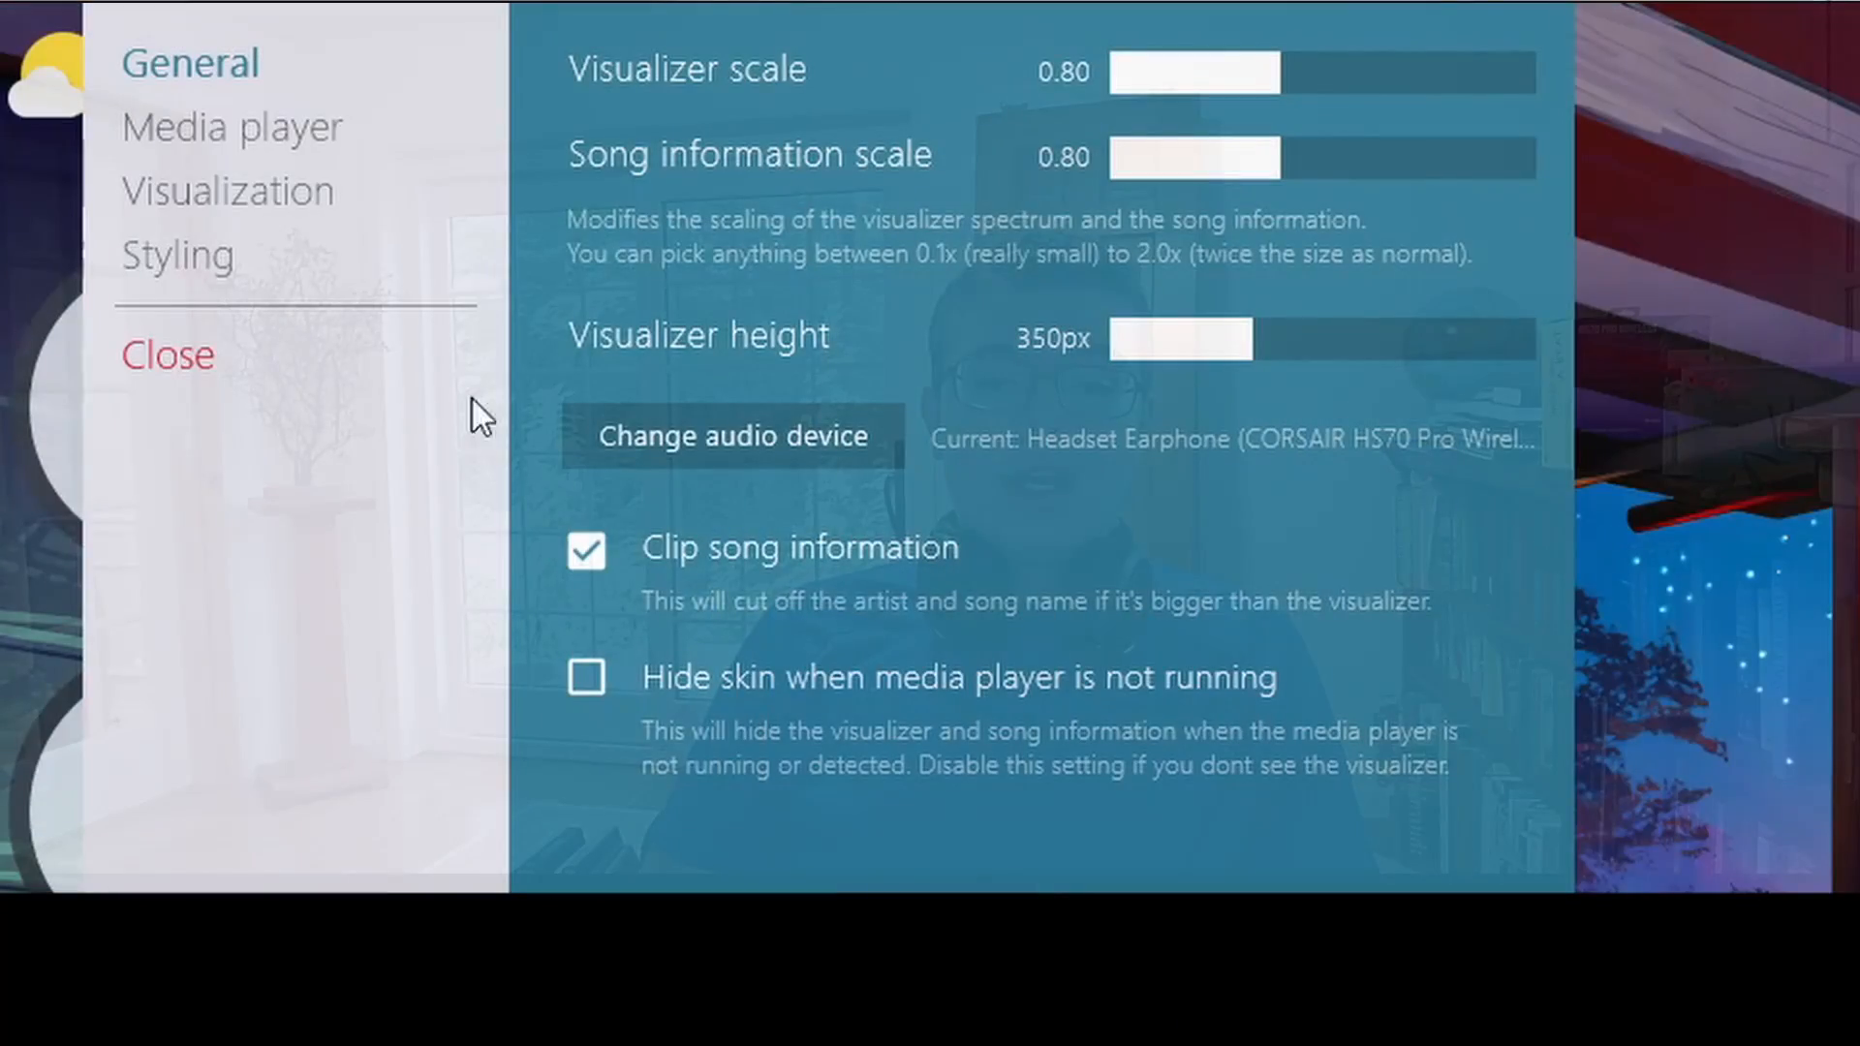
Set the Lano Visualizer media player to foobar2000, check styling, and close settings
click(232, 127)
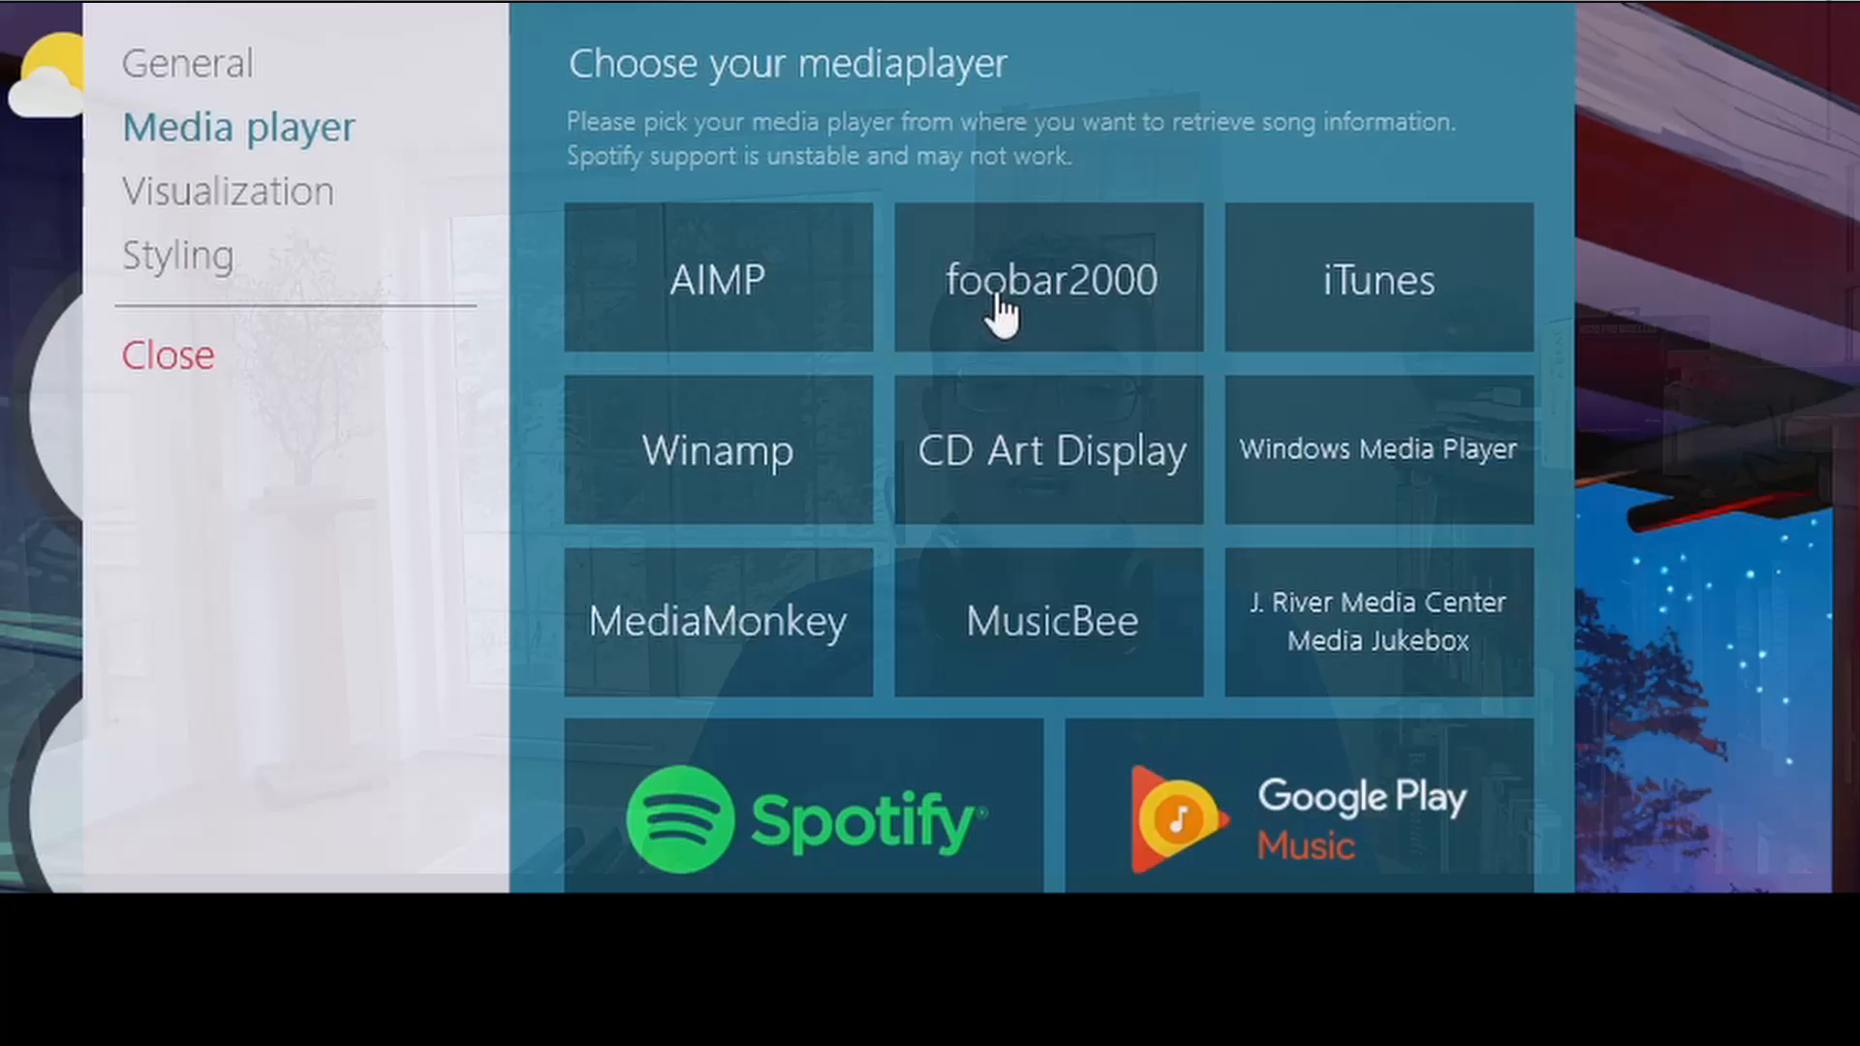
click(228, 190)
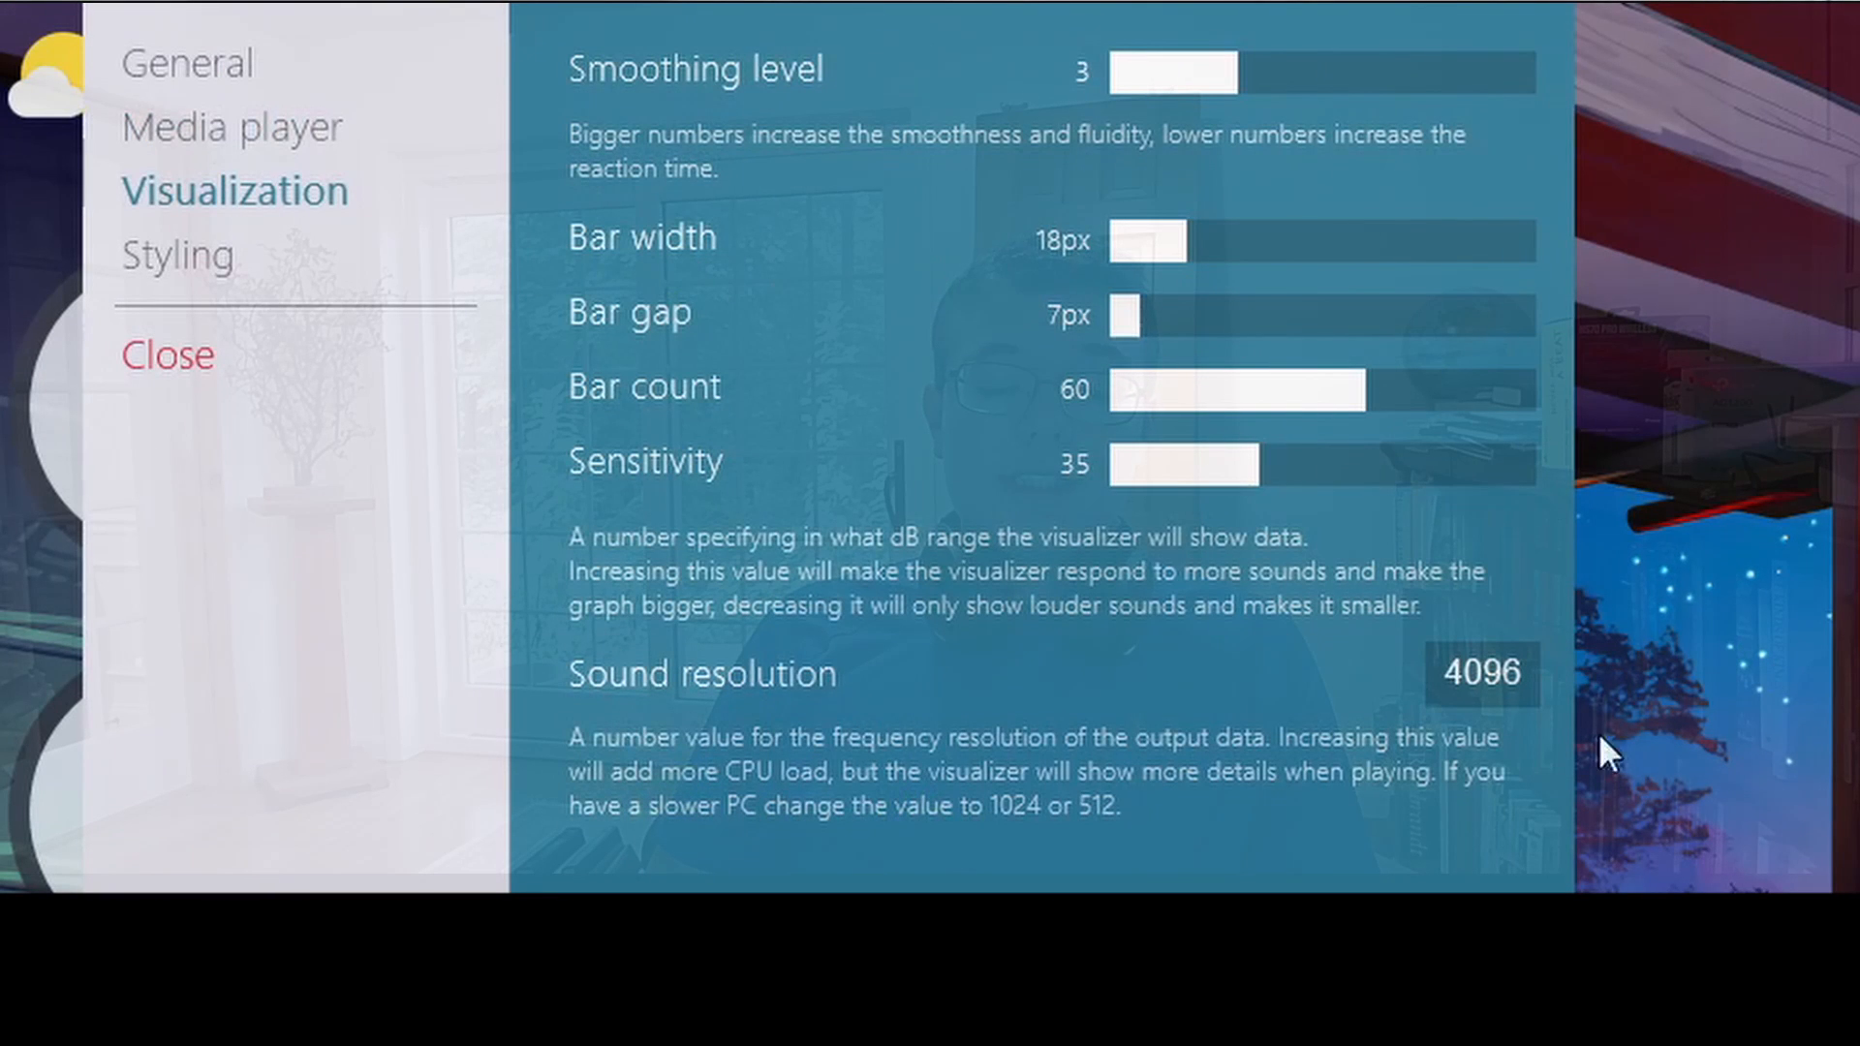
click(232, 276)
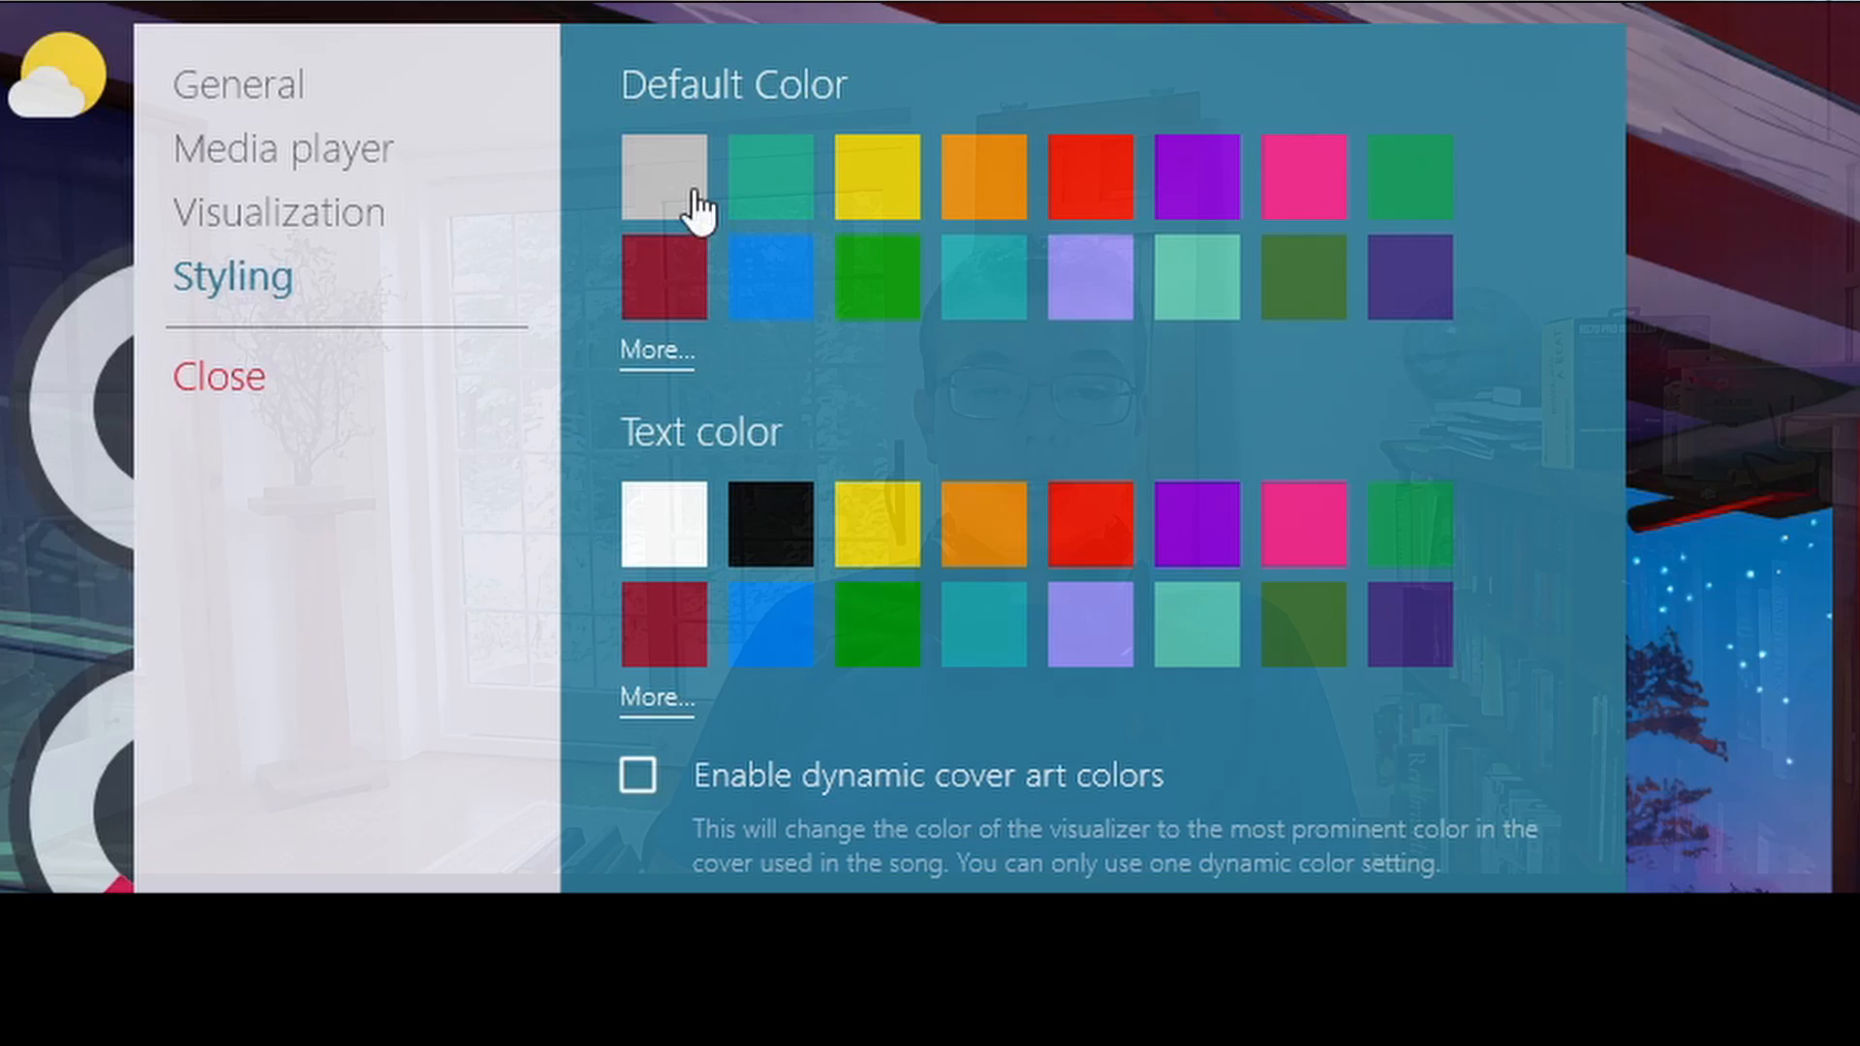
mouse_move(213, 391)
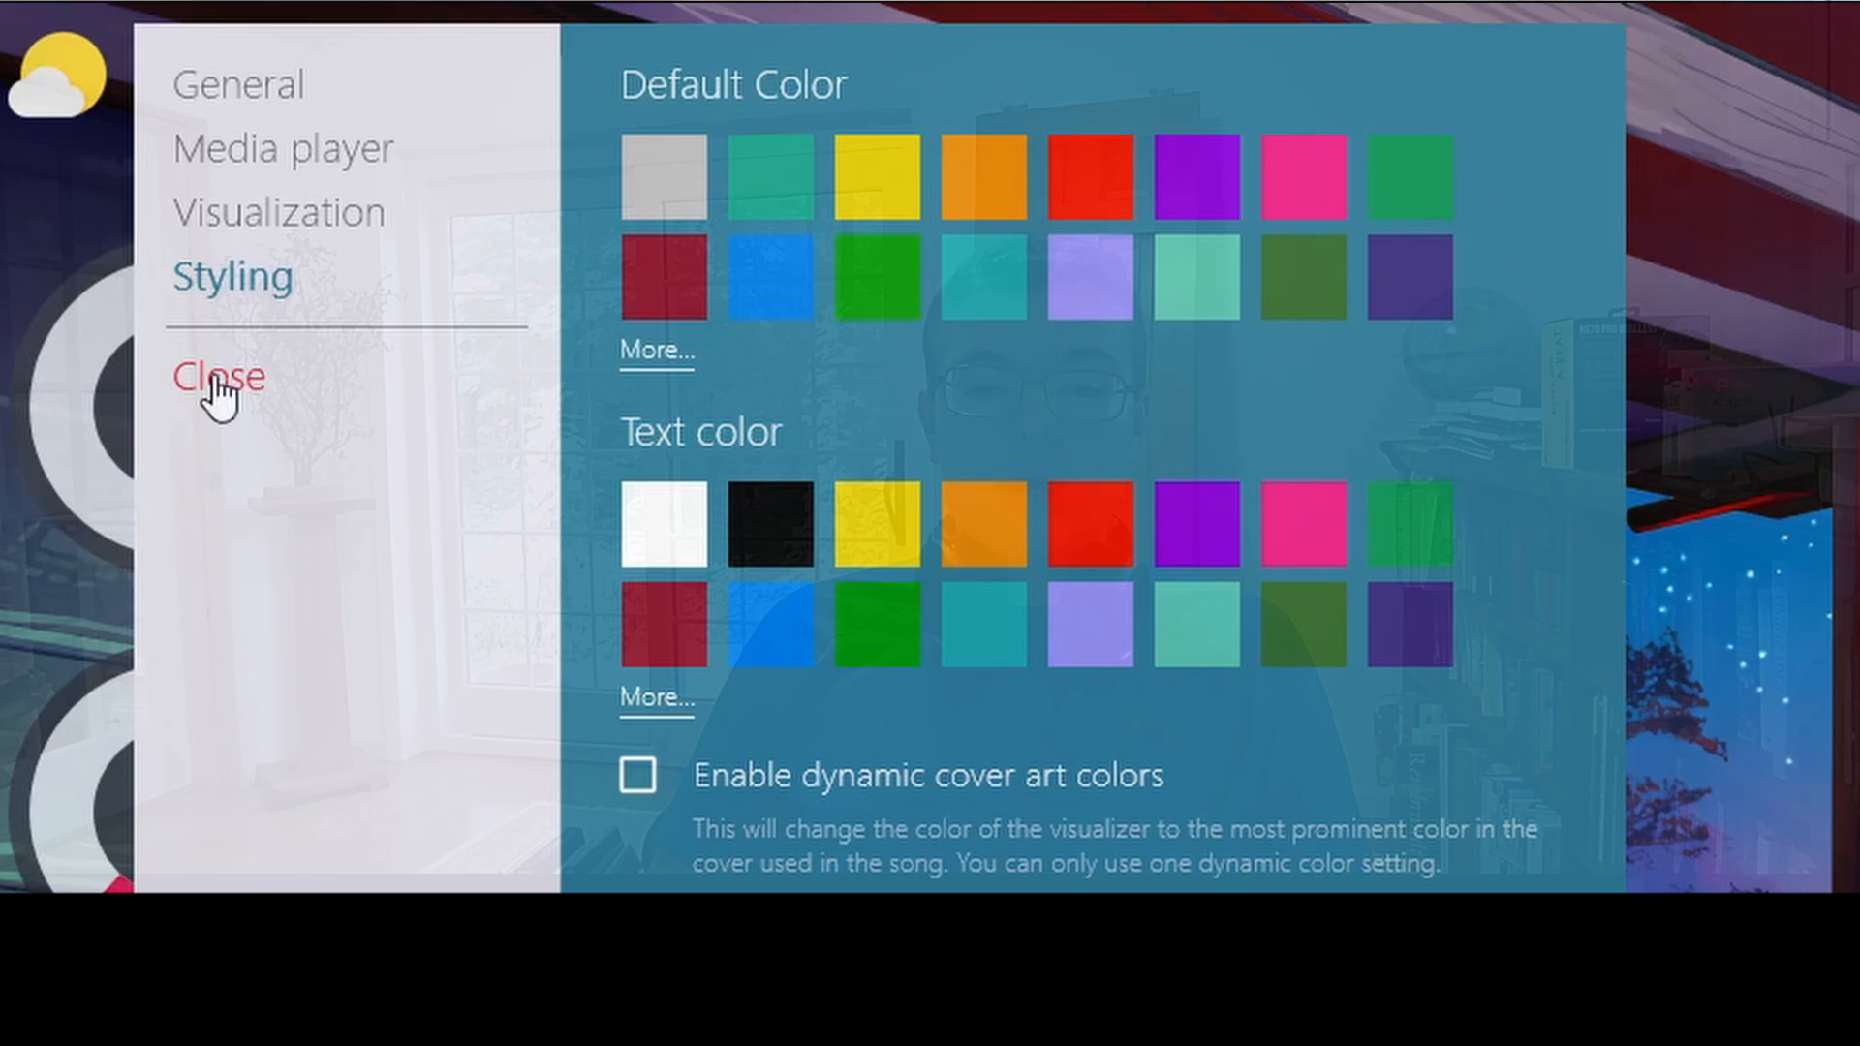
click(216, 377)
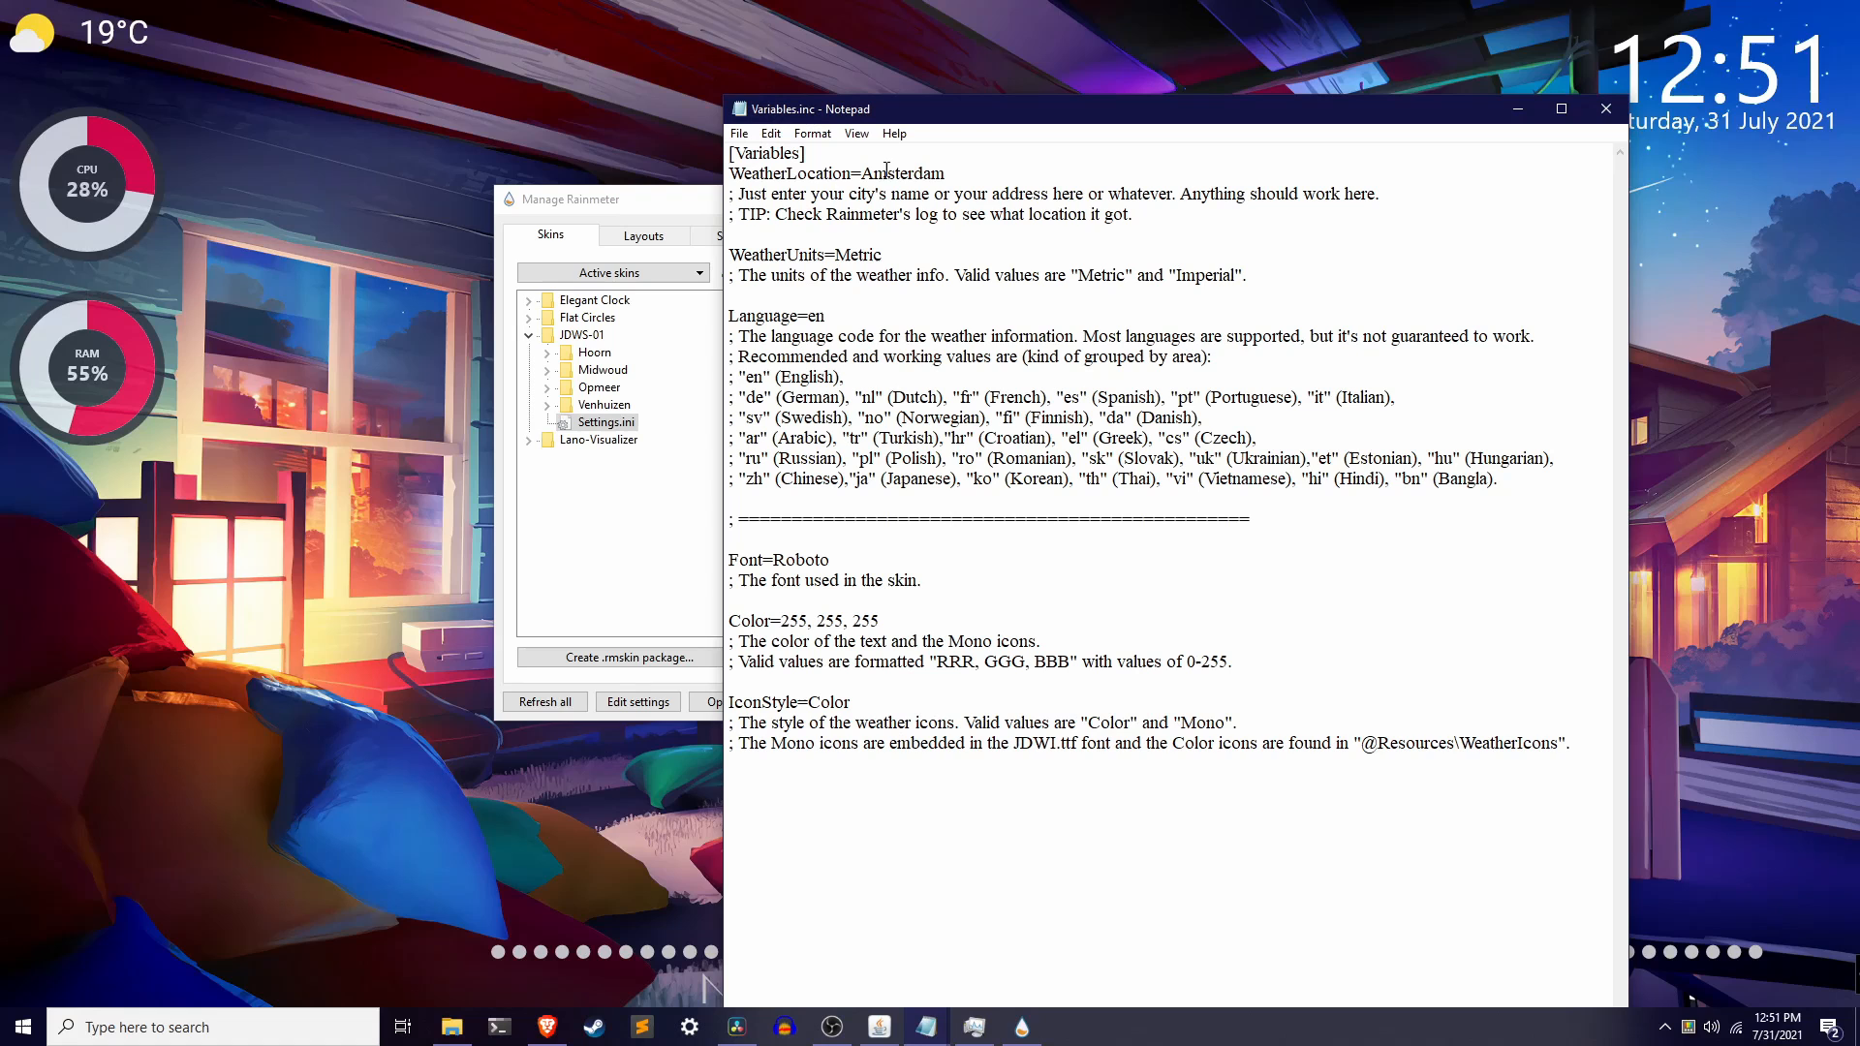
Change WeatherLocation to 'Blooming' and WeatherUnits from Metric to Imperial
double_click(902, 174)
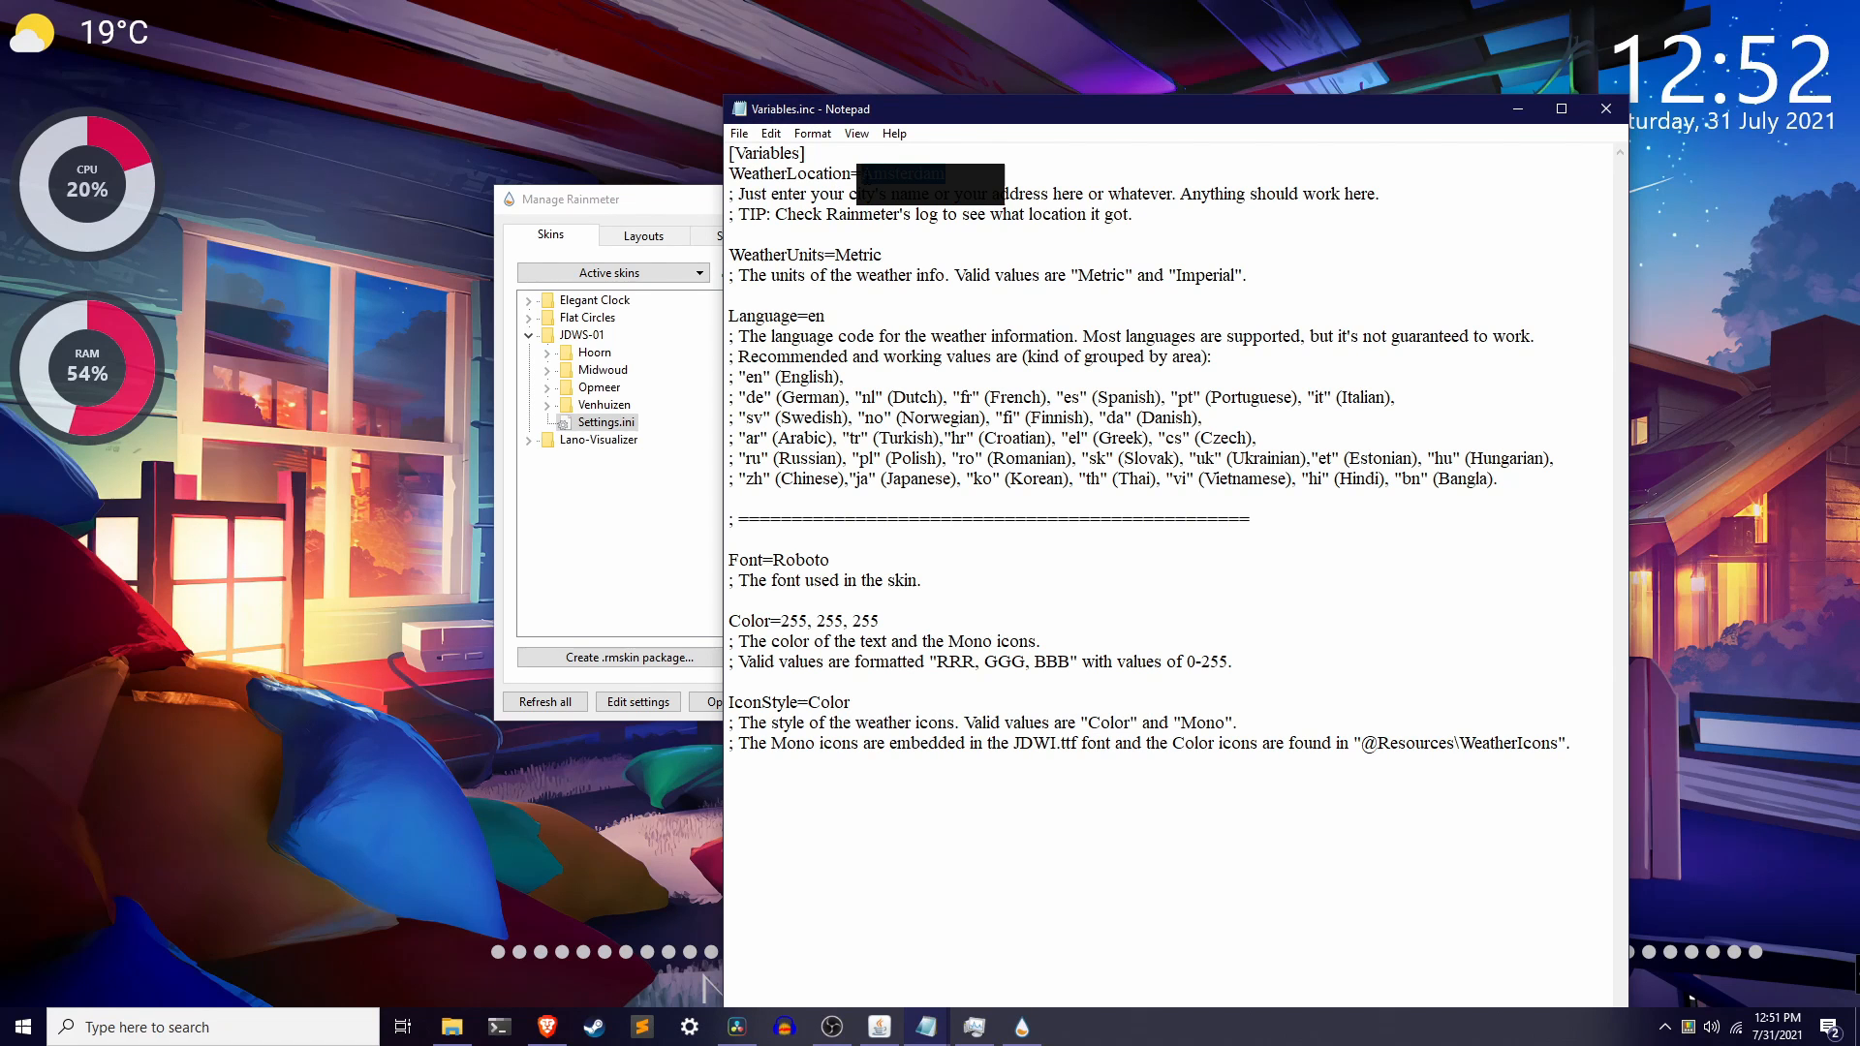
text(Bloomington)
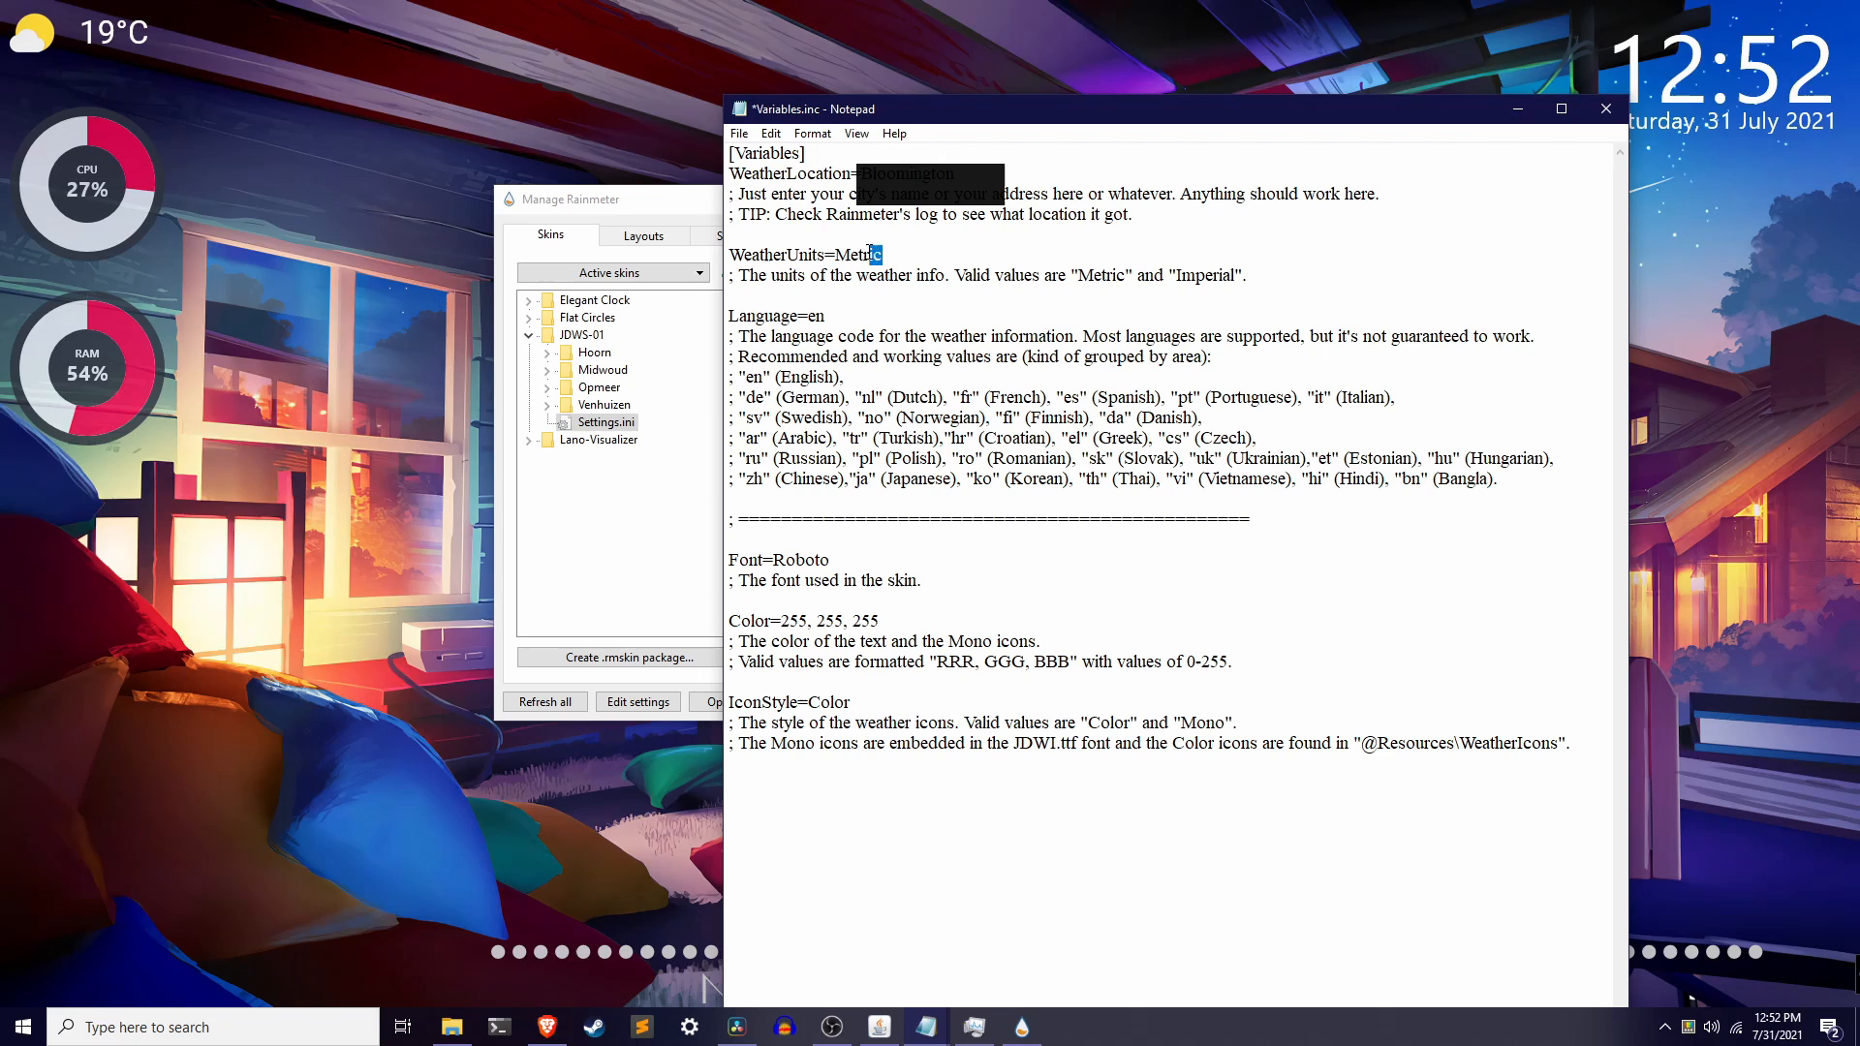
text(Inm)
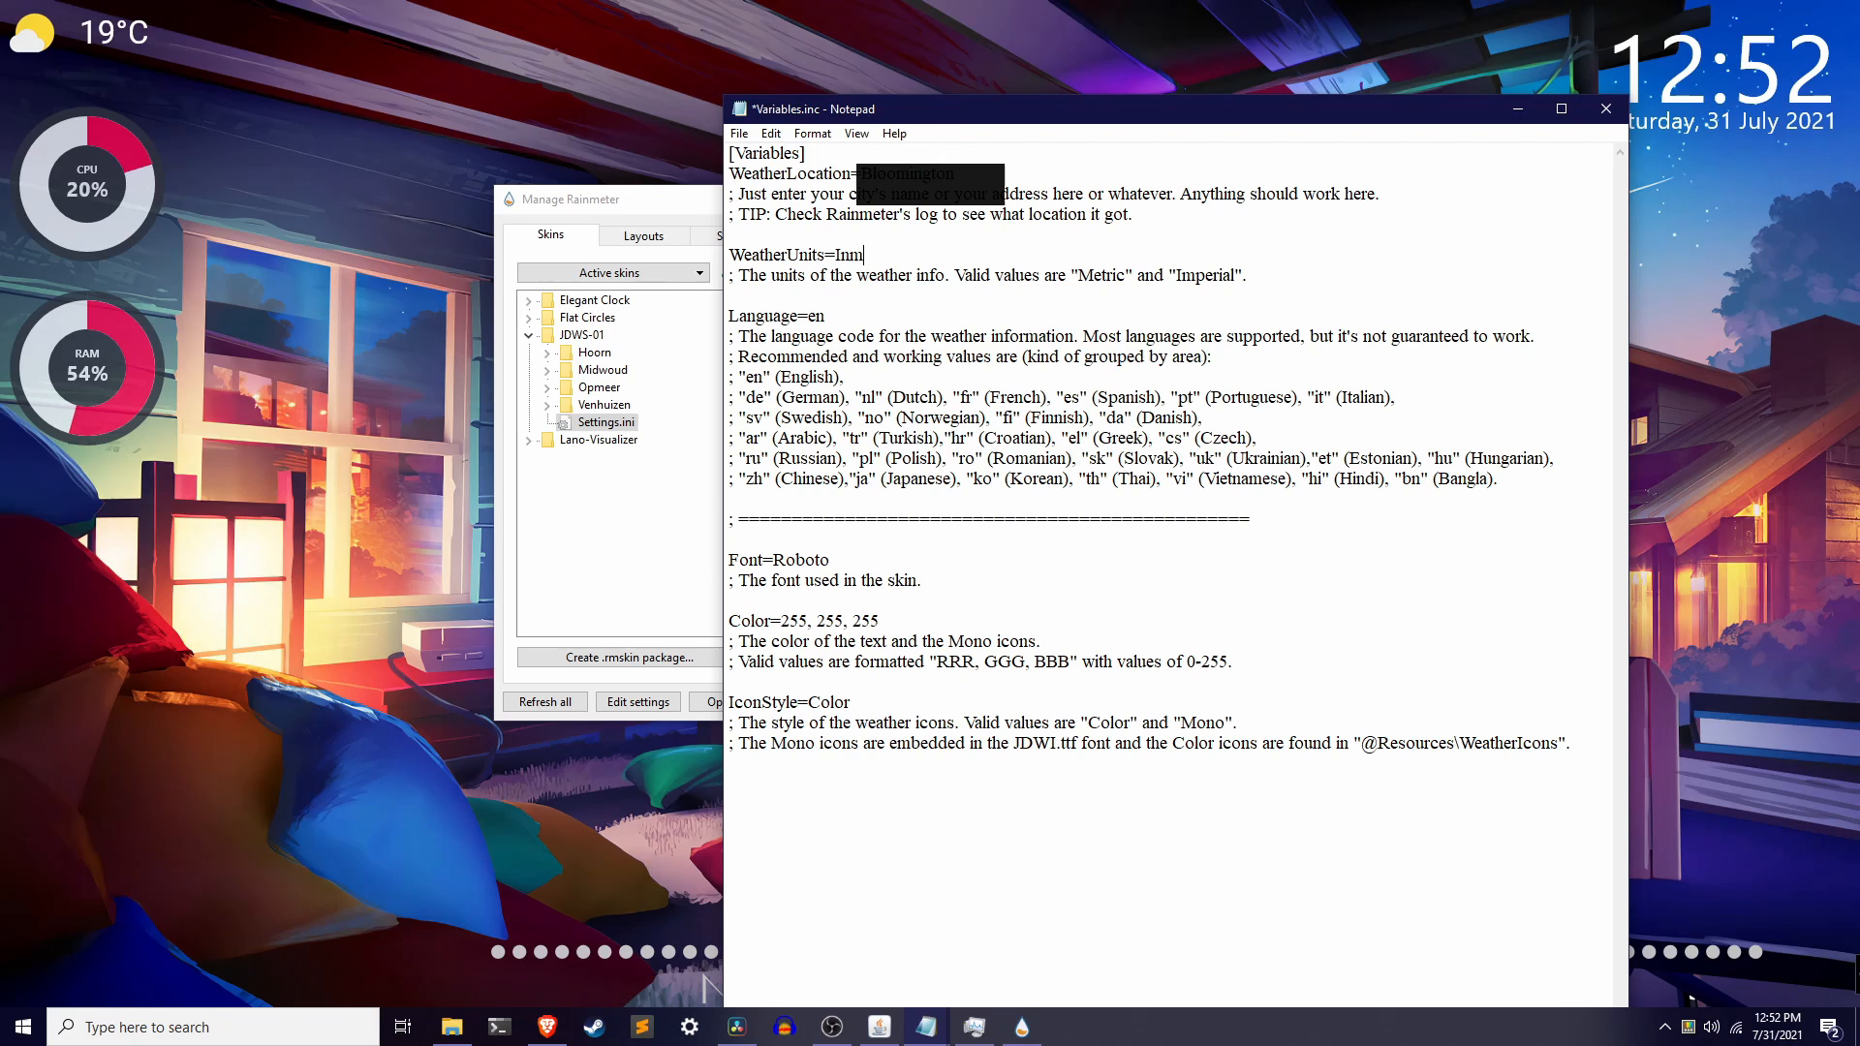
text(perial)
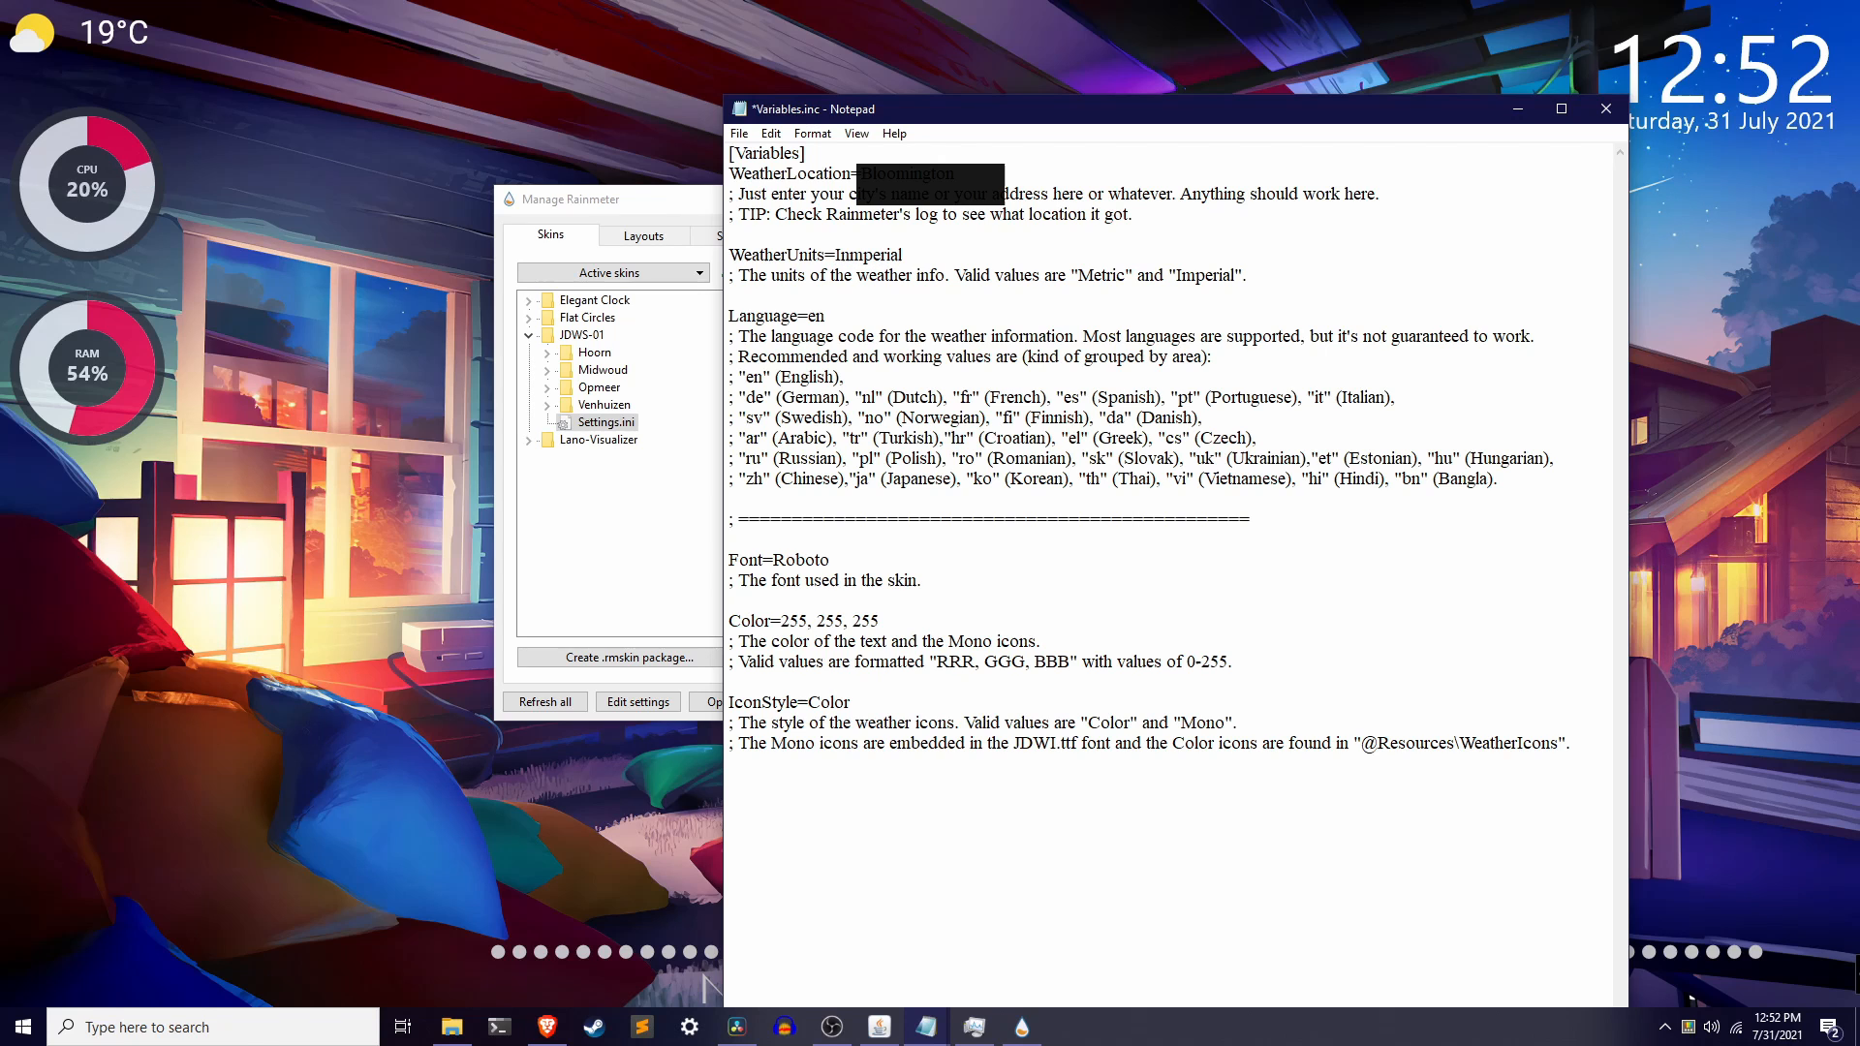